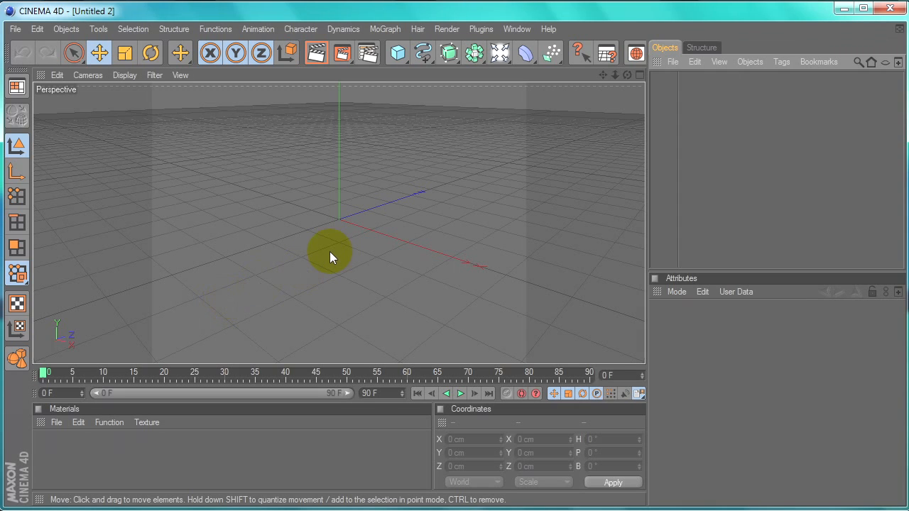
- Create a new material named Mat and open it in the Material Editor
left_click_drag(329, 255, 324, 171)
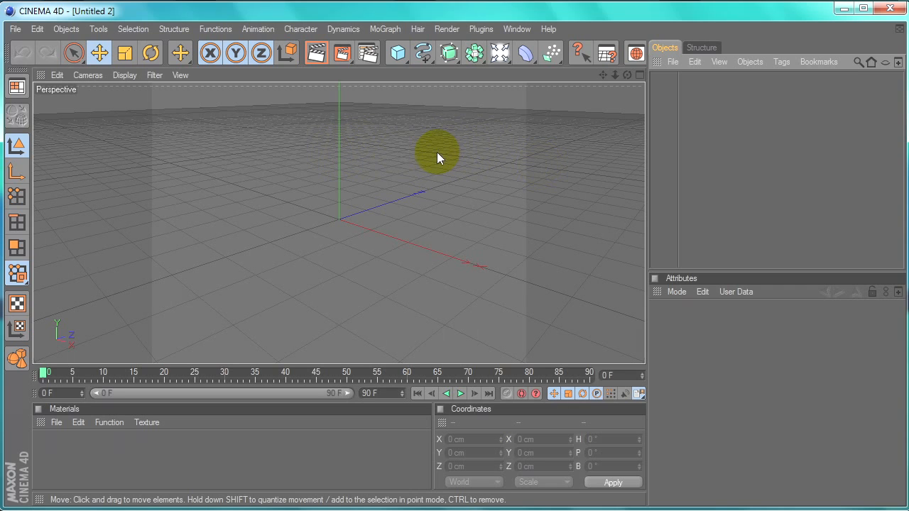
left_click_drag(437, 152, 369, 209)
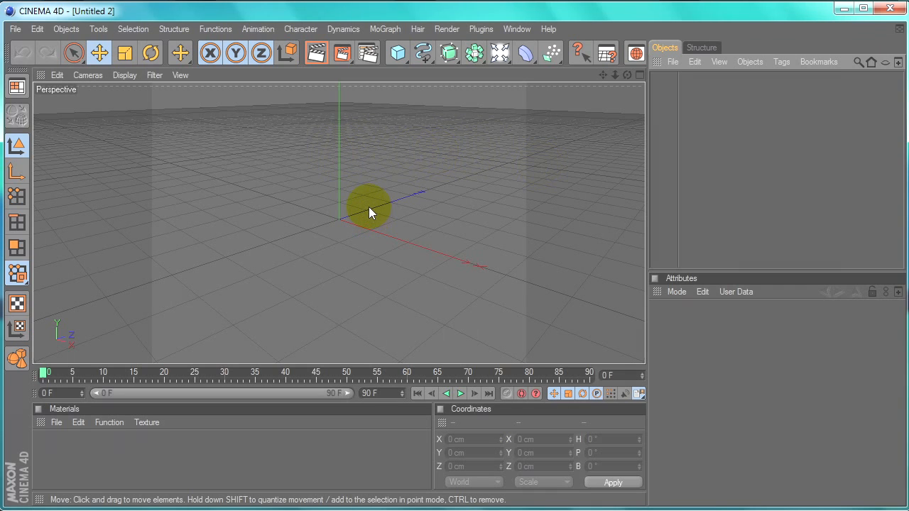
mouse_move(369, 206)
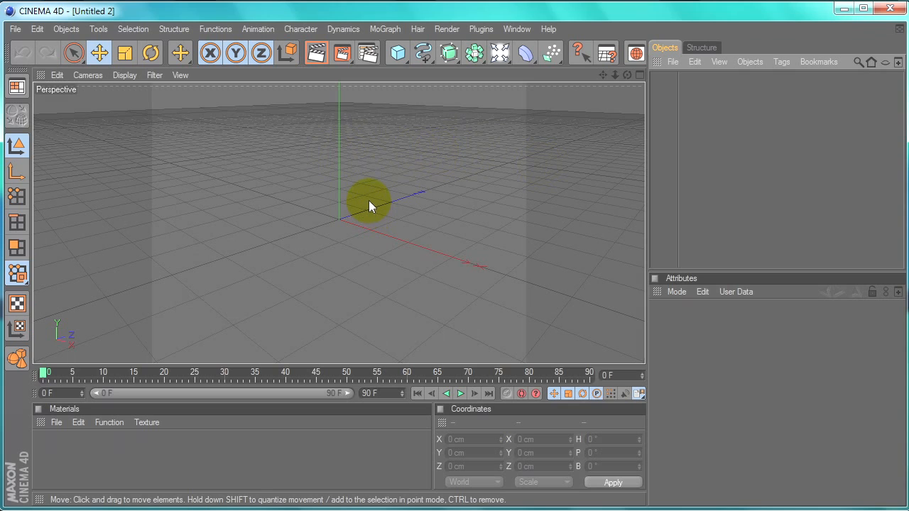
left_click_drag(369, 206, 380, 189)
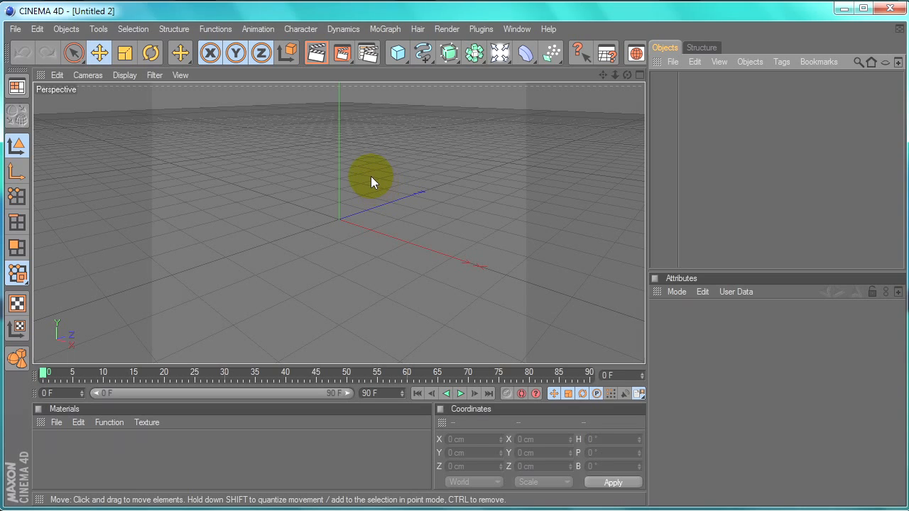
mouse_move(371, 181)
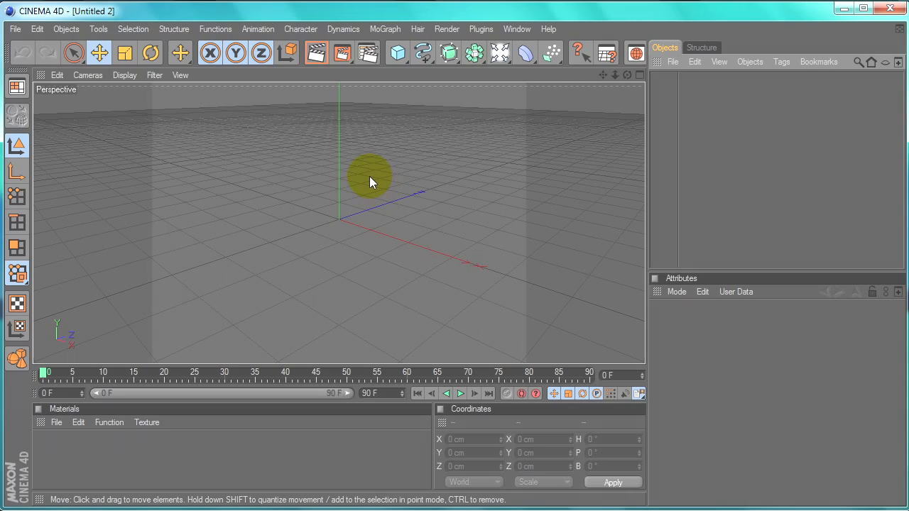
mouse_move(375, 179)
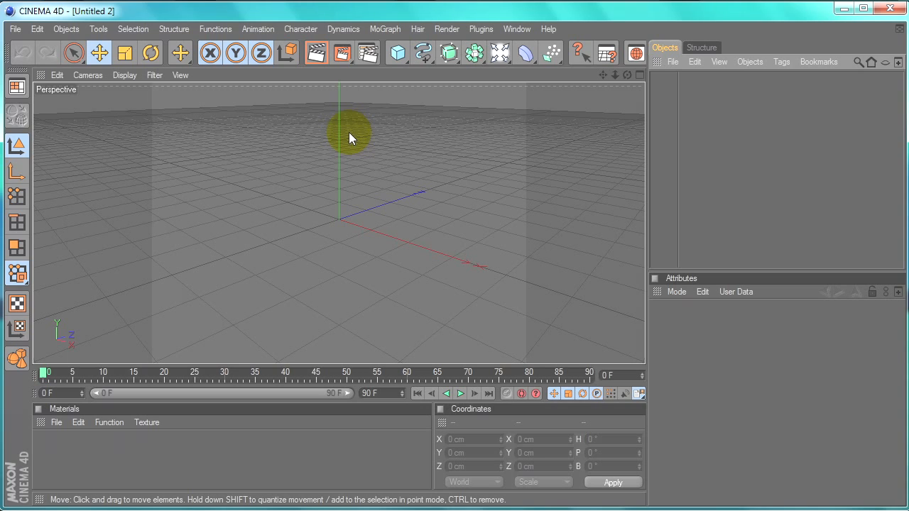
mouse_move(348, 138)
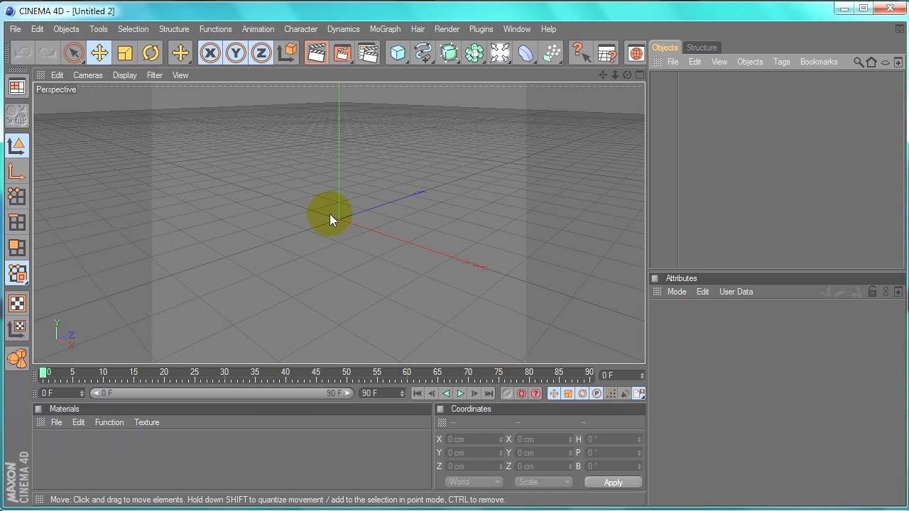
mouse_move(335, 223)
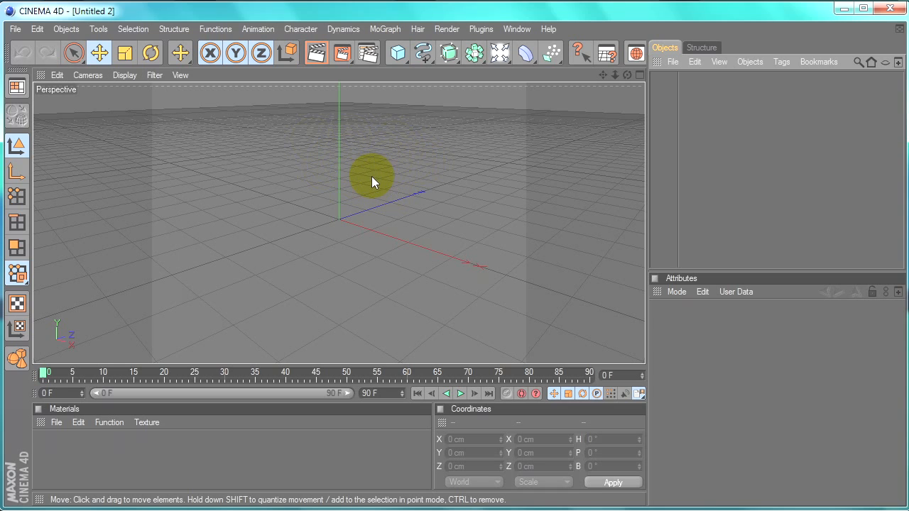
left_click_drag(373, 176, 494, 134)
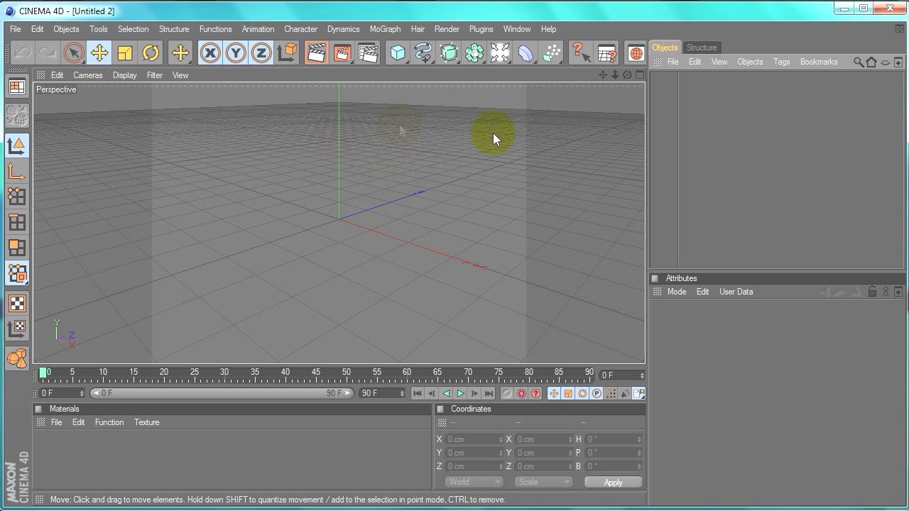
mouse_move(496, 139)
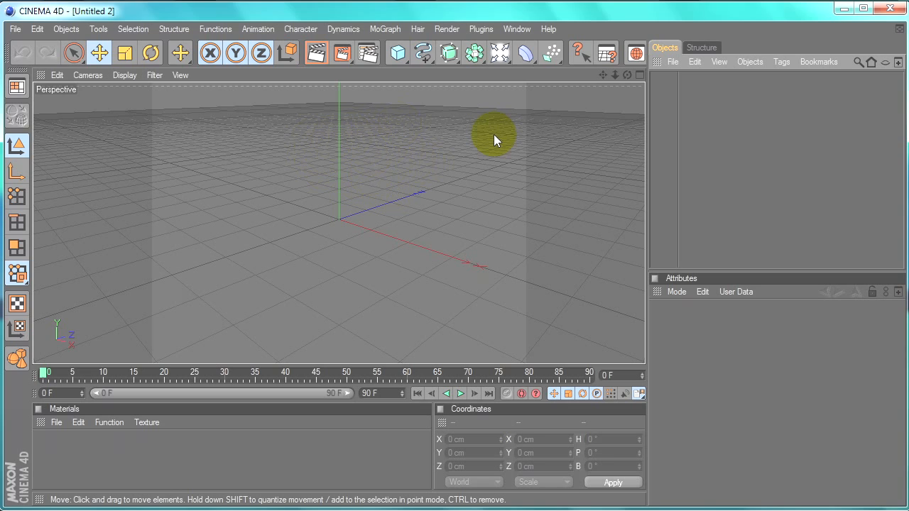
mouse_move(376, 137)
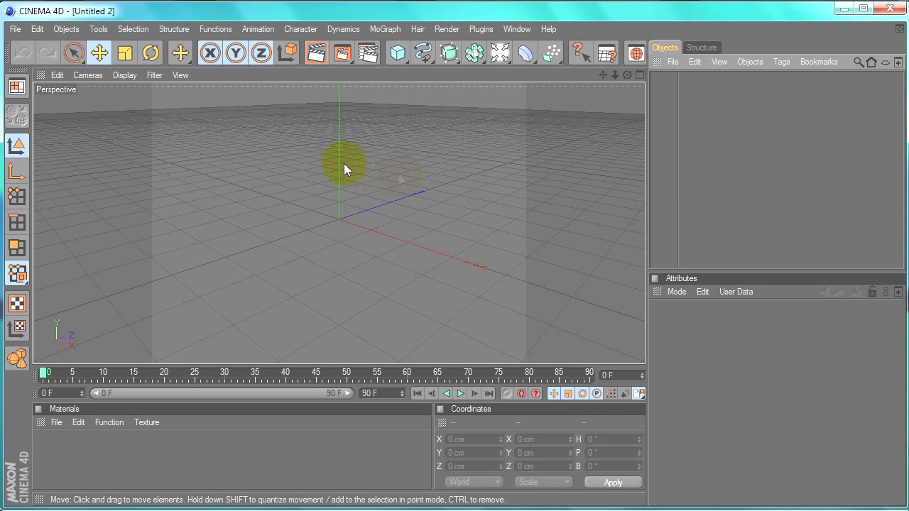
mouse_move(50, 366)
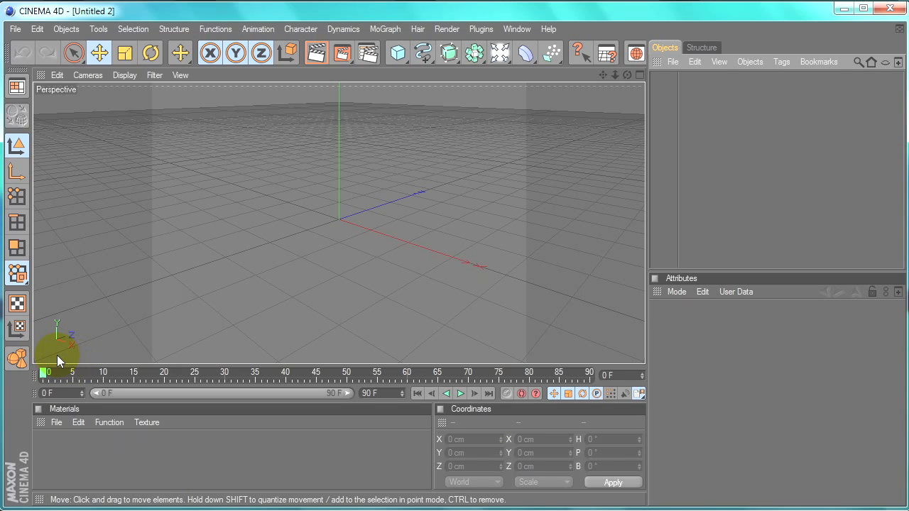
mouse_move(50, 359)
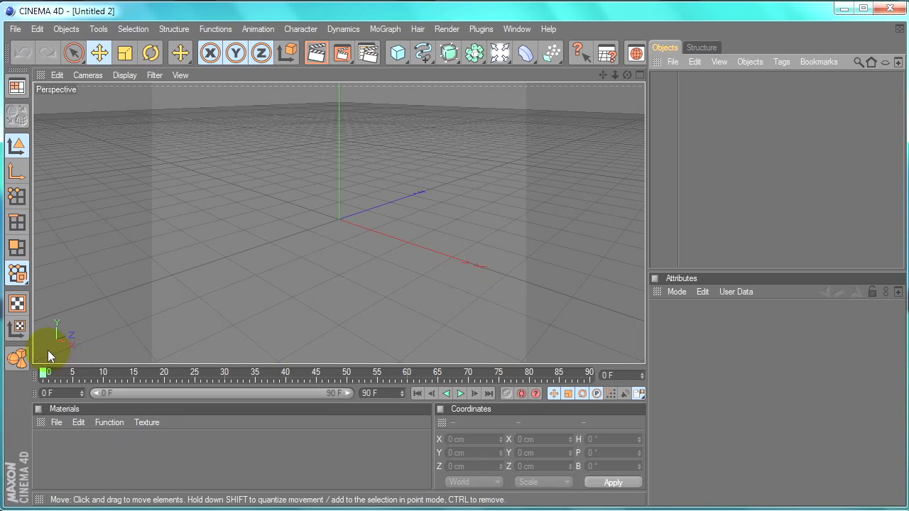
mouse_move(56, 353)
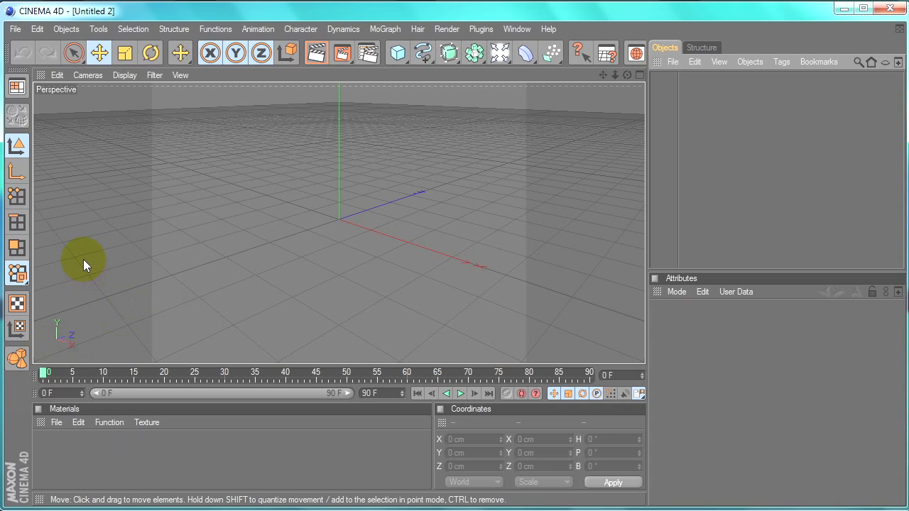
left_click(57, 422)
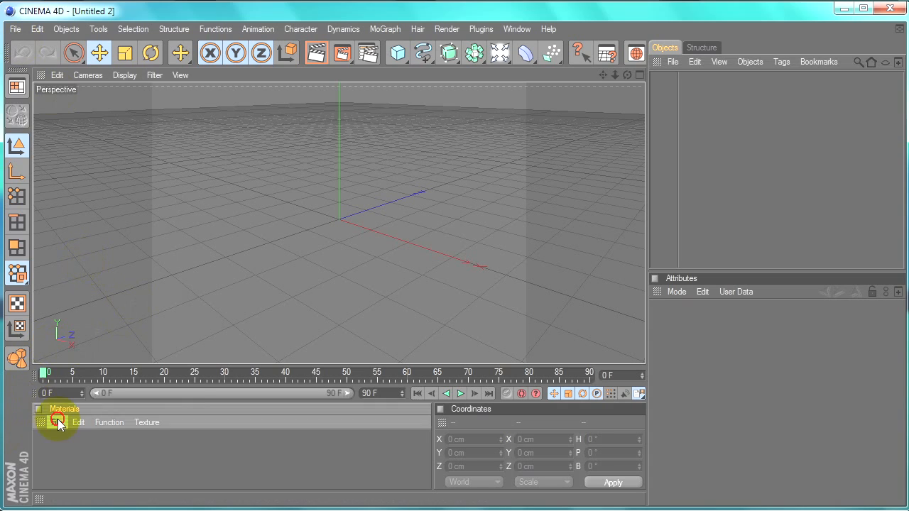
double_click(58, 422)
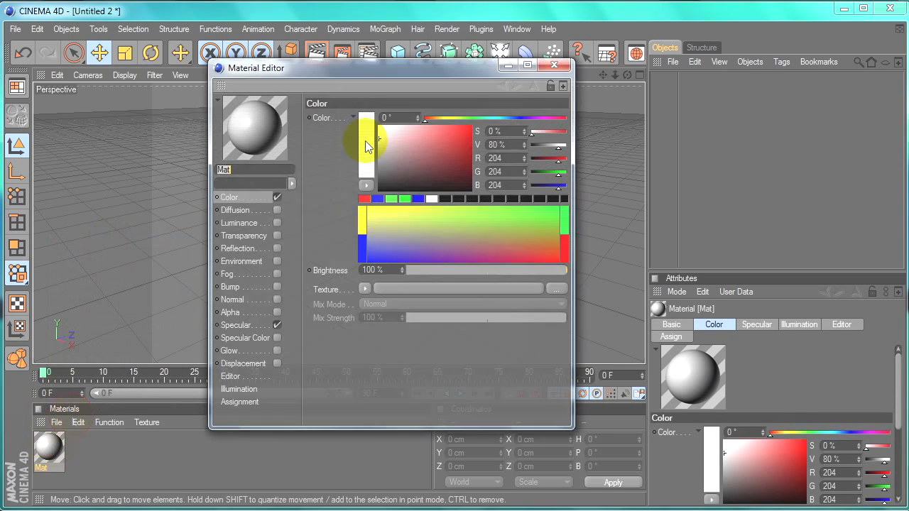
- Enable the Diffusion, Luminance, Specular Color and Environment channels
left_click(235, 209)
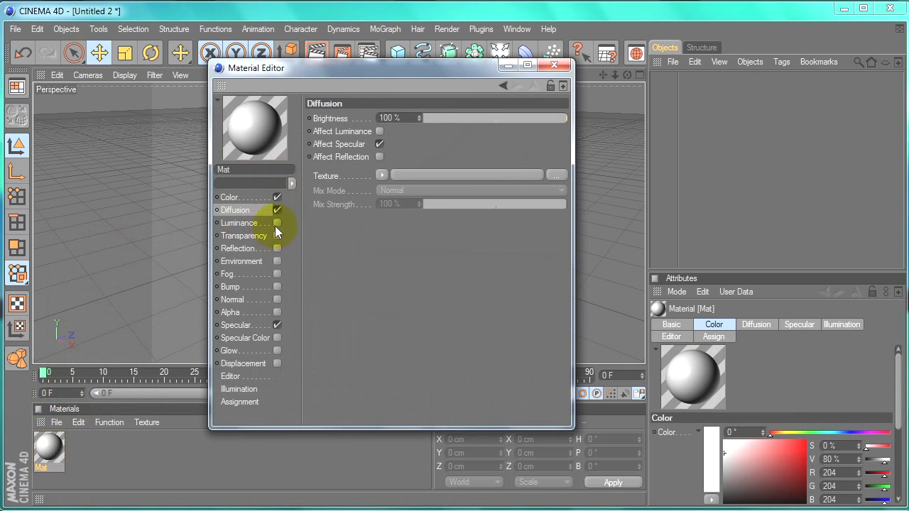
left_click(277, 222)
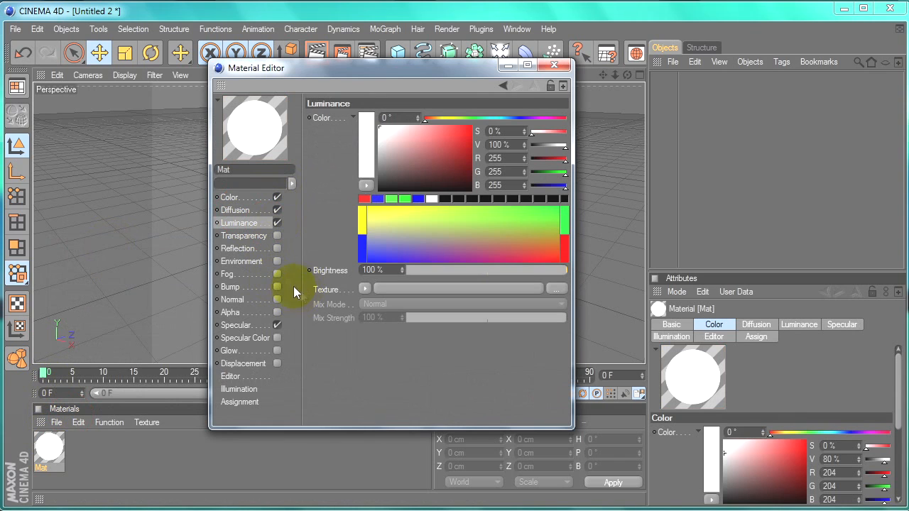
left_click(240, 261)
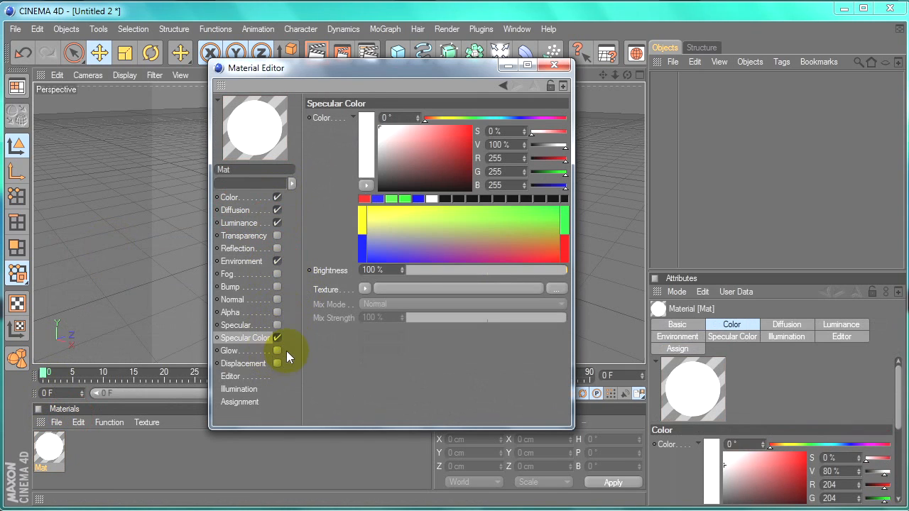
left_click(242, 262)
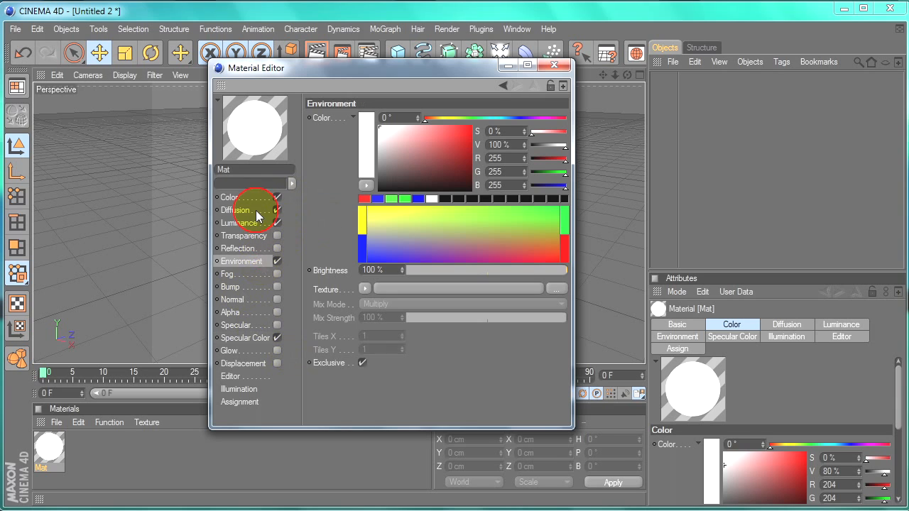
- Browse the Diffusion, Luminance, Reflection and Bump channel settings, then close the editor
left_click(235, 210)
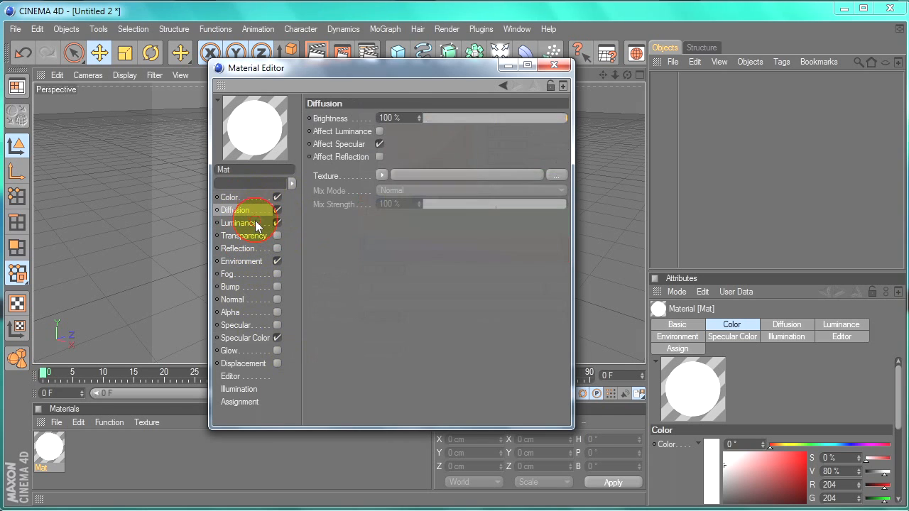
left_click(237, 222)
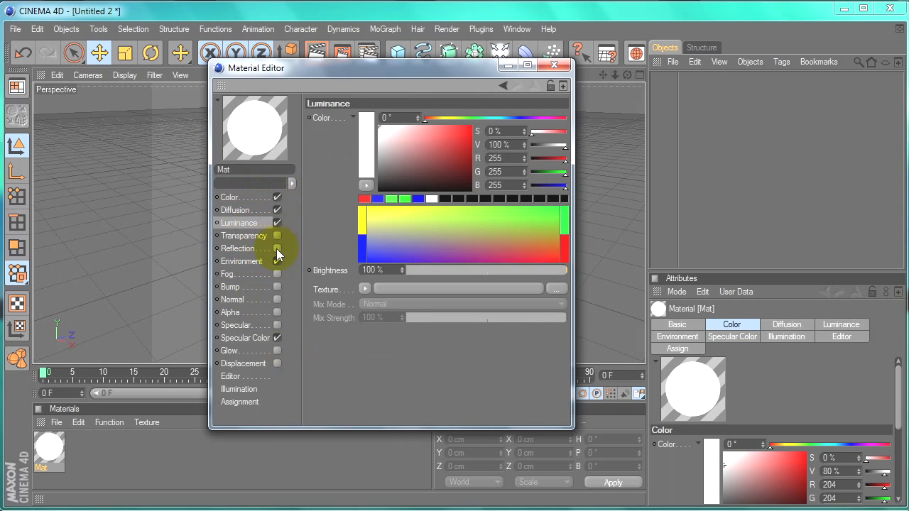
left_click(238, 248)
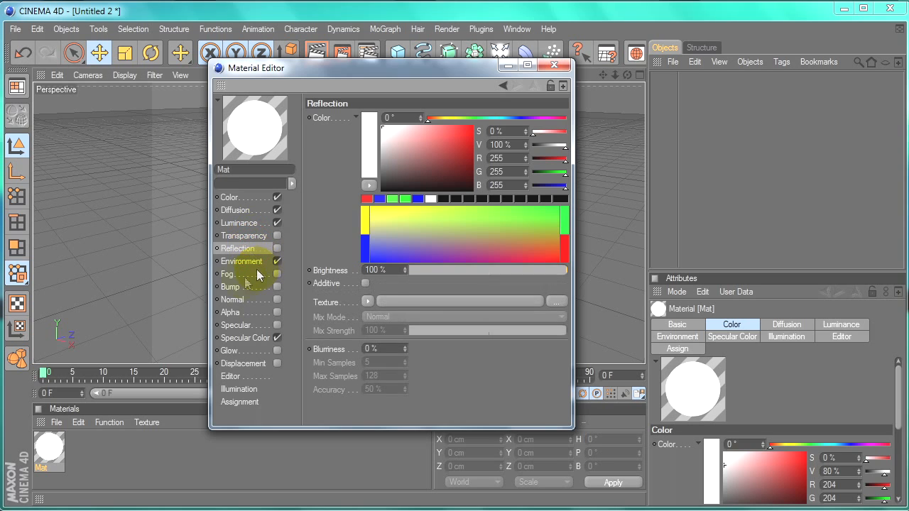
left_click(233, 299)
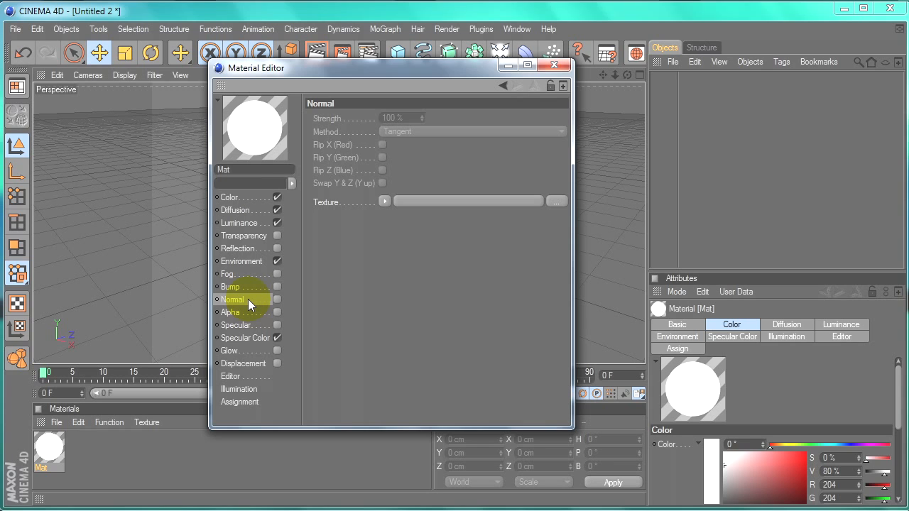
left_click(277, 287)
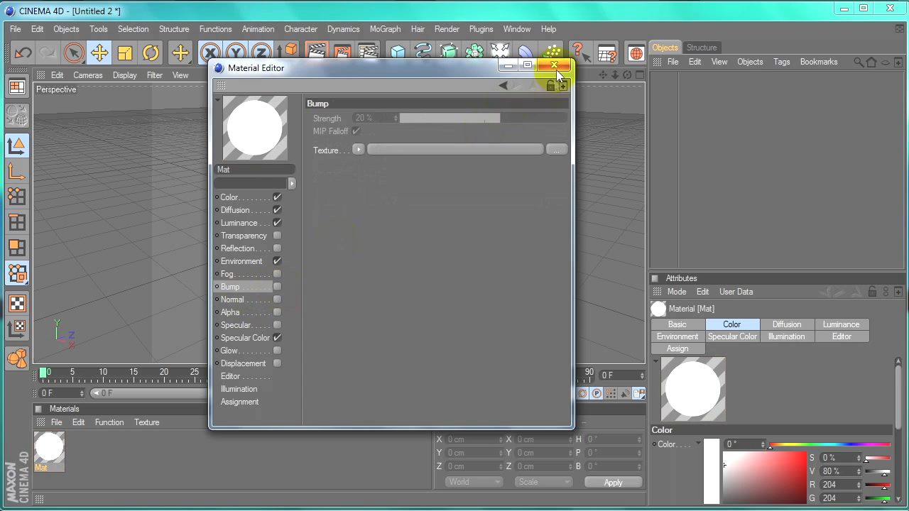
left_click(553, 66)
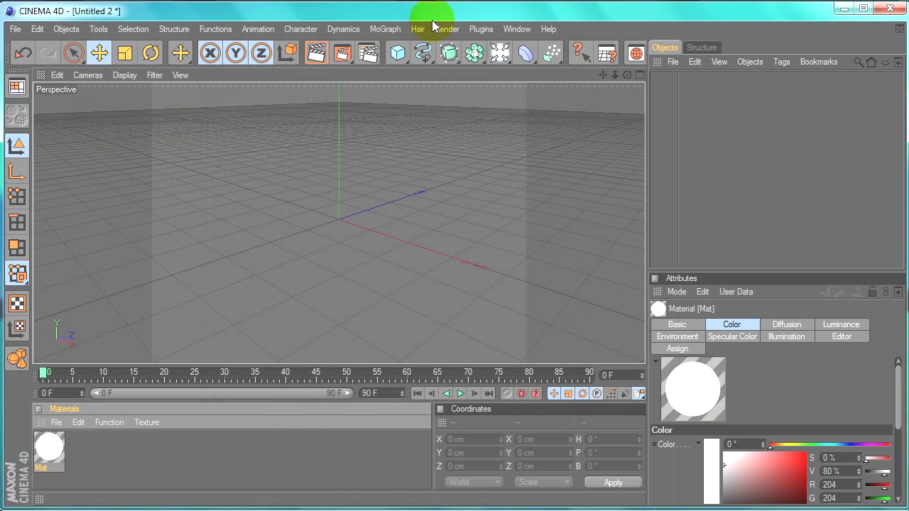
- Render the room scene to the Picture Viewer
left_click(517, 29)
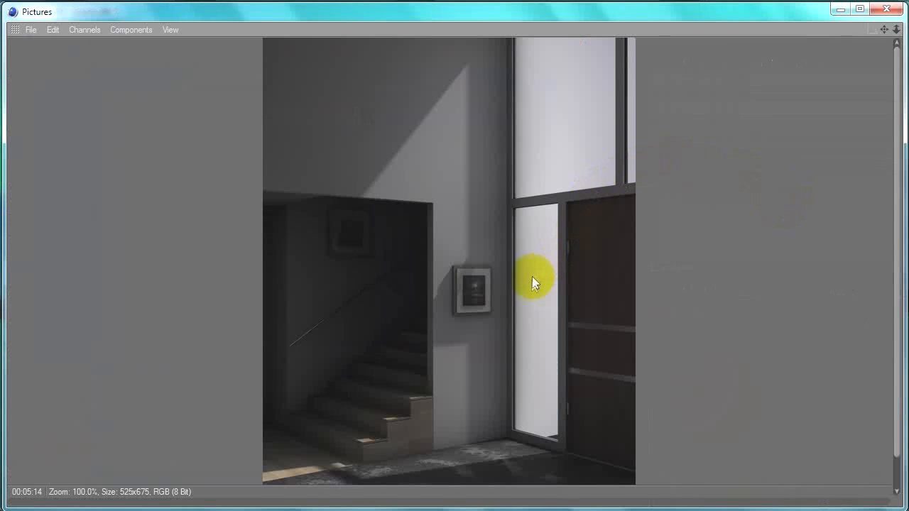
left_click_drag(534, 281, 547, 153)
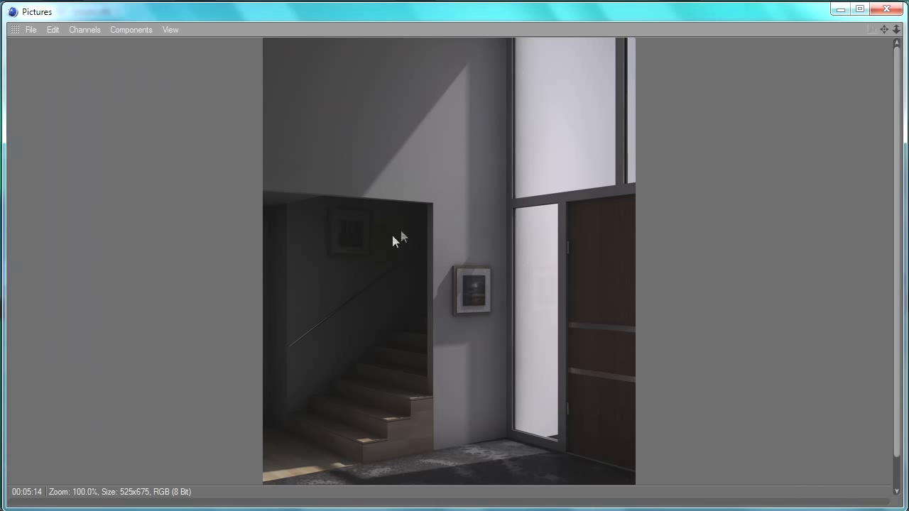
mouse_move(416, 341)
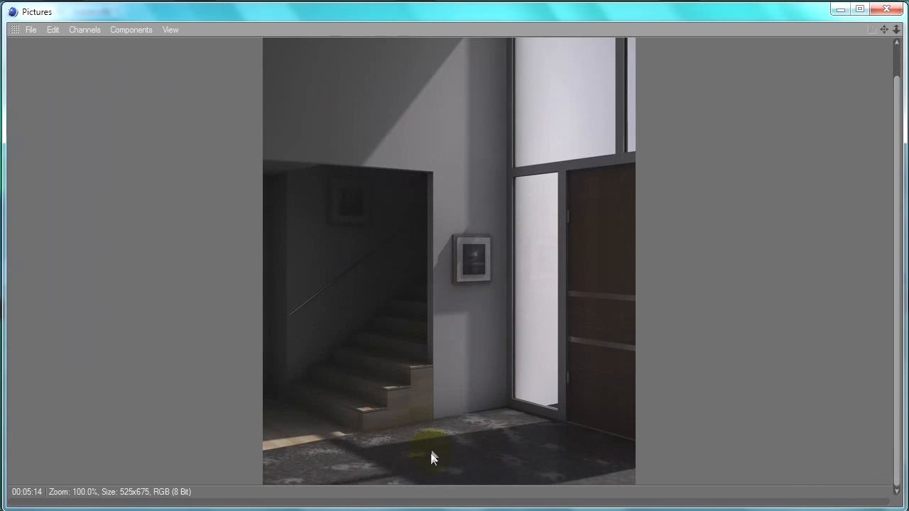
mouse_move(497, 382)
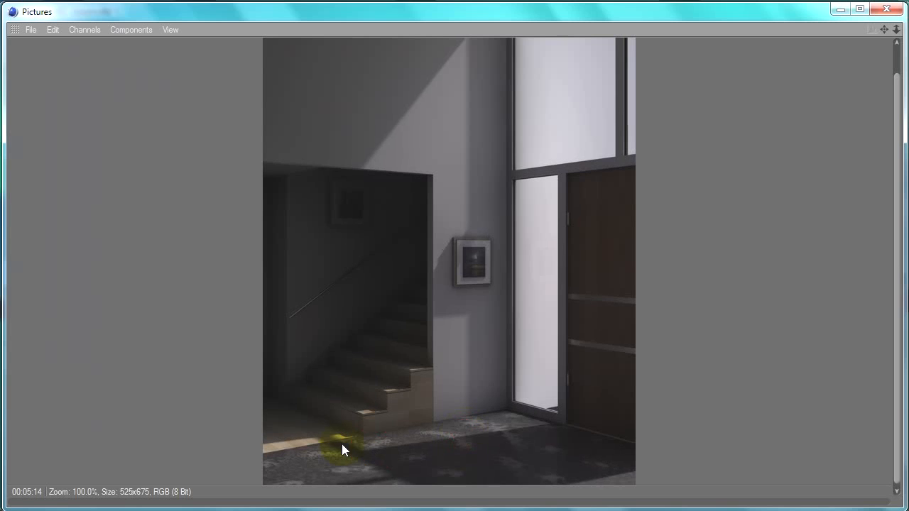
mouse_move(446, 482)
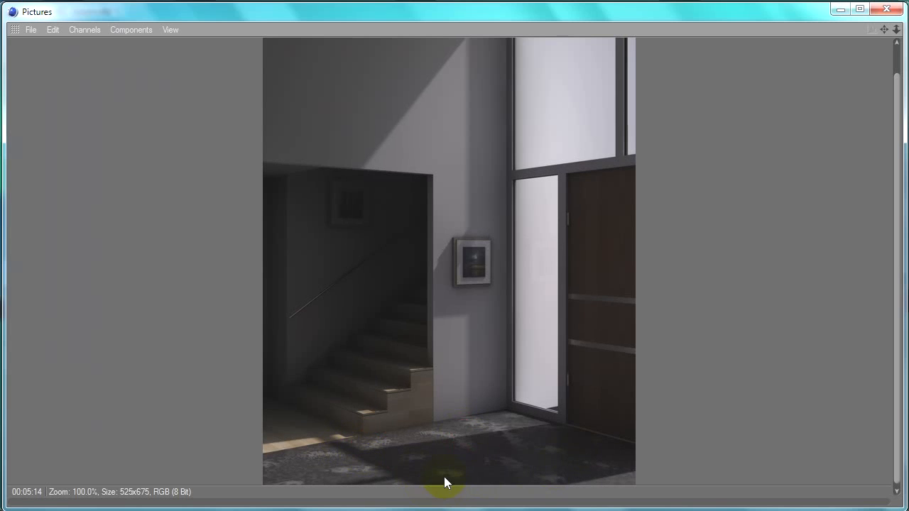
mouse_move(396, 443)
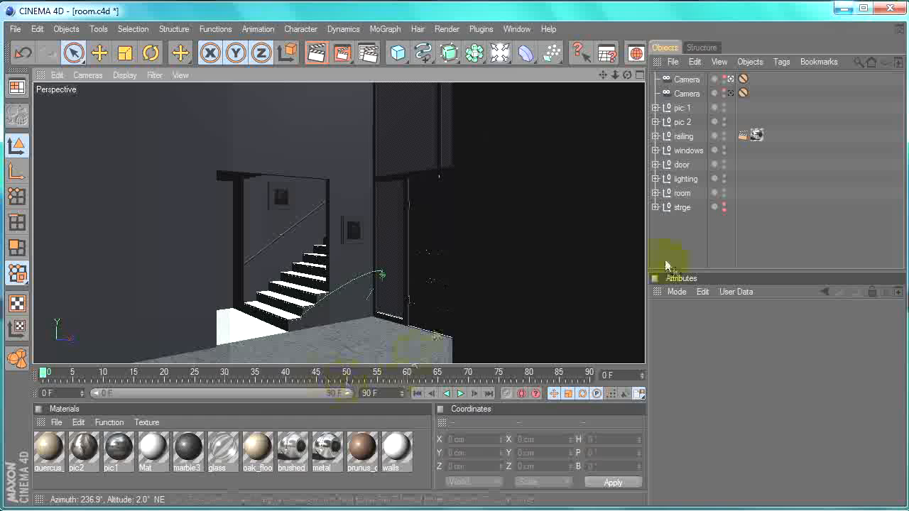
- Expand the lighting null, select Sky and show its Time and Location settings
left_click(683, 178)
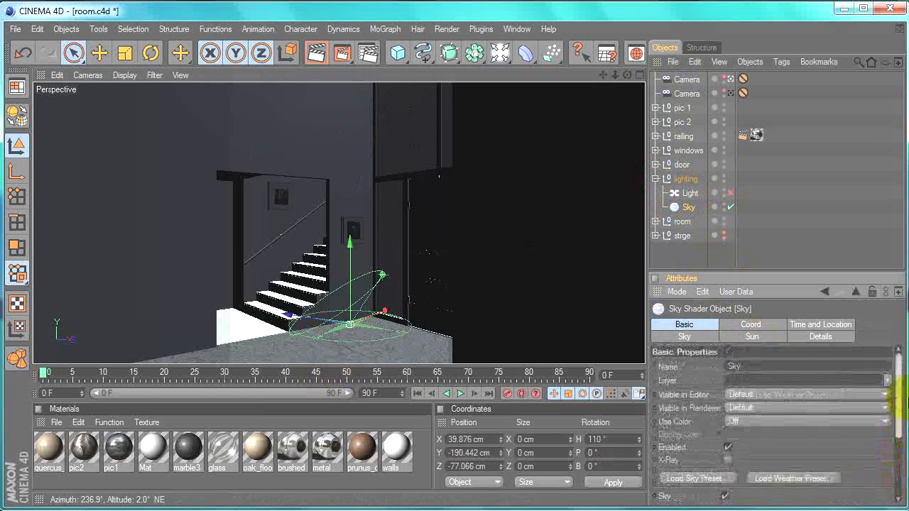
left_click(821, 324)
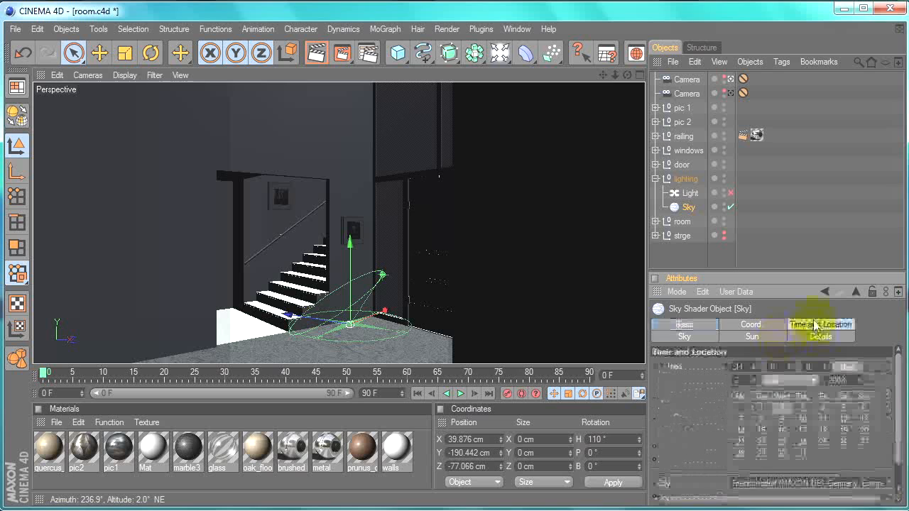
left_click(821, 325)
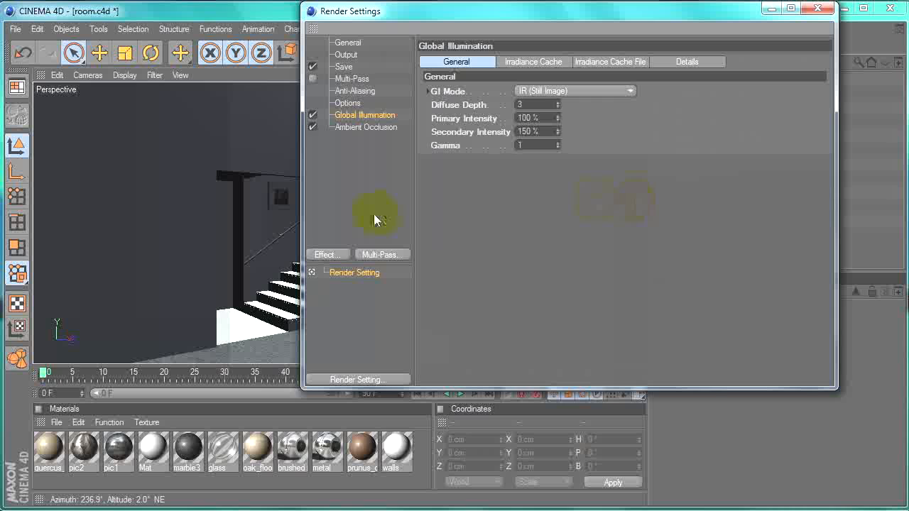
- Review the Global Illumination render settings at gamma 1 and close the dialog
left_click(533, 104)
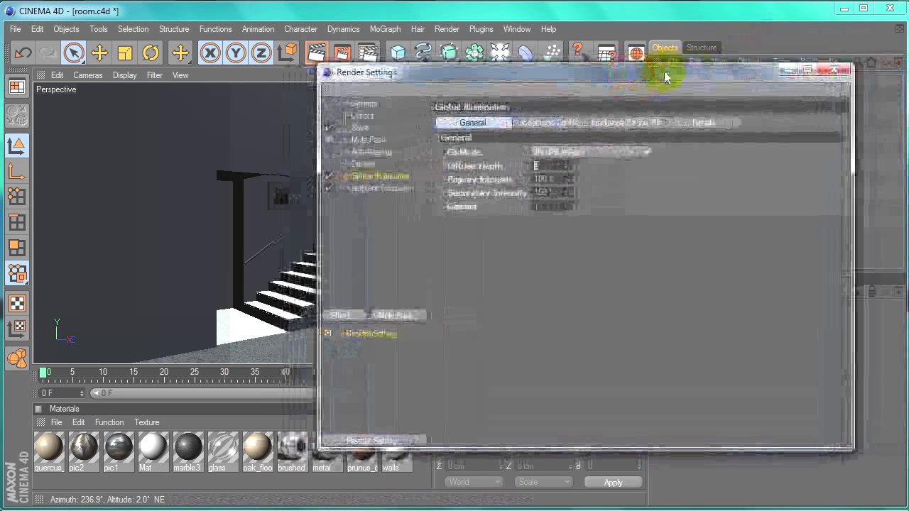
left_click(517, 29)
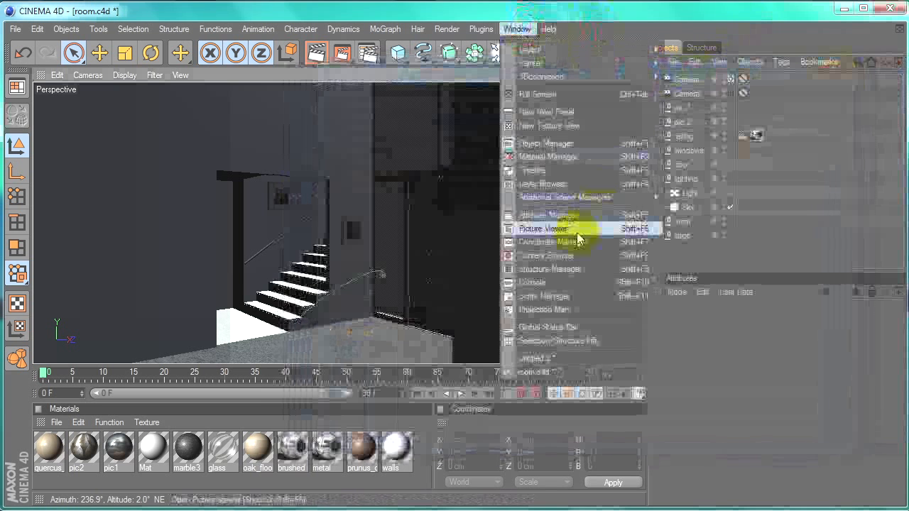
- Reopen the Picture Viewer to inspect the earlier dark render
left_click(543, 229)
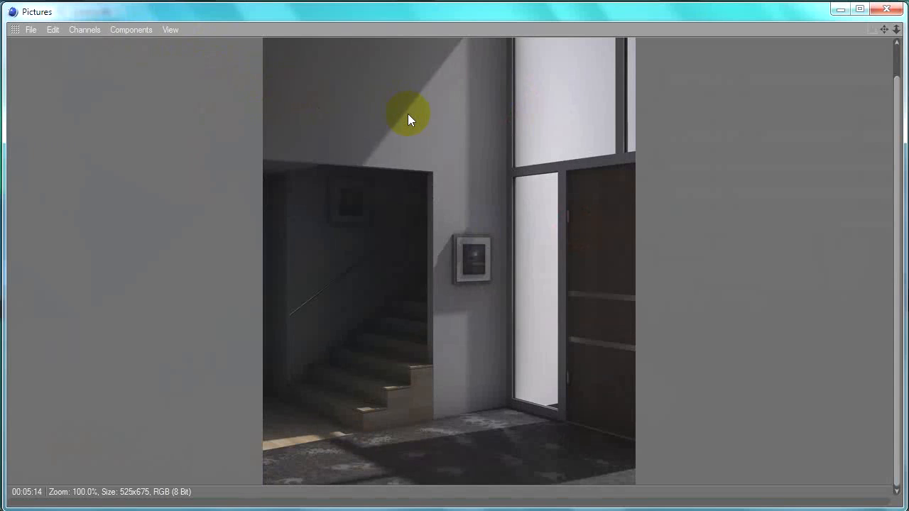
mouse_move(488, 104)
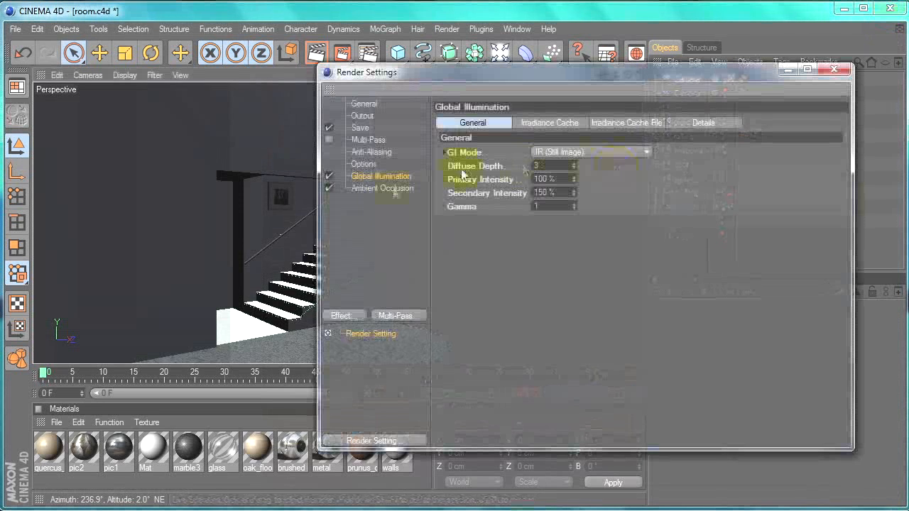
- Add a Color Correction post effect with gamma 2.2 to the render settings
left_click(344, 316)
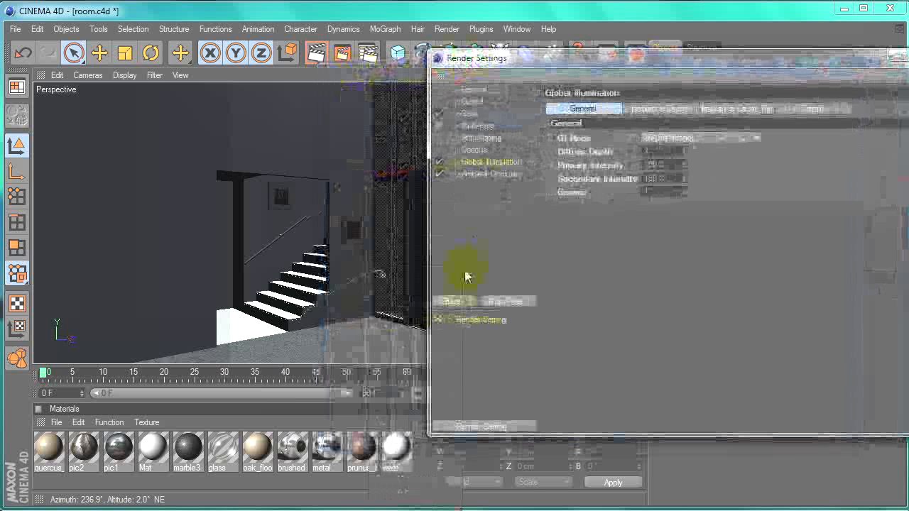
left_click(486, 186)
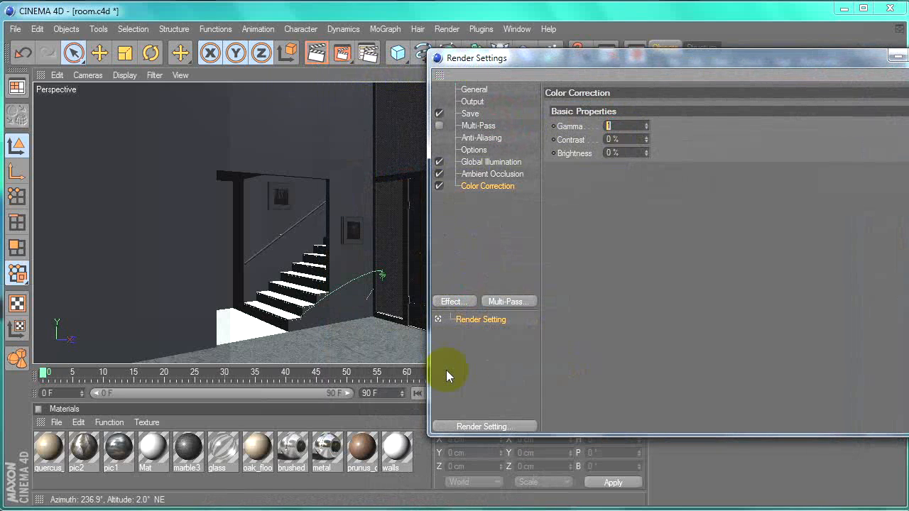
type("2.2")
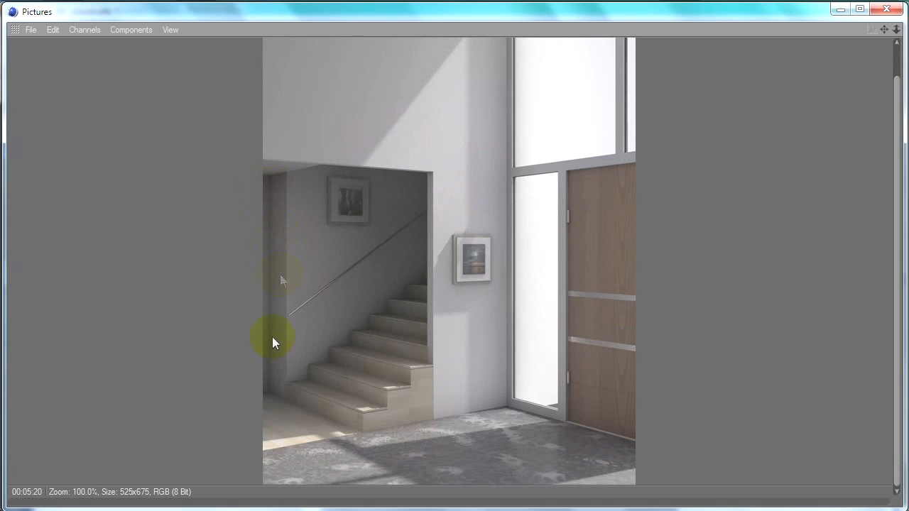
mouse_move(387, 239)
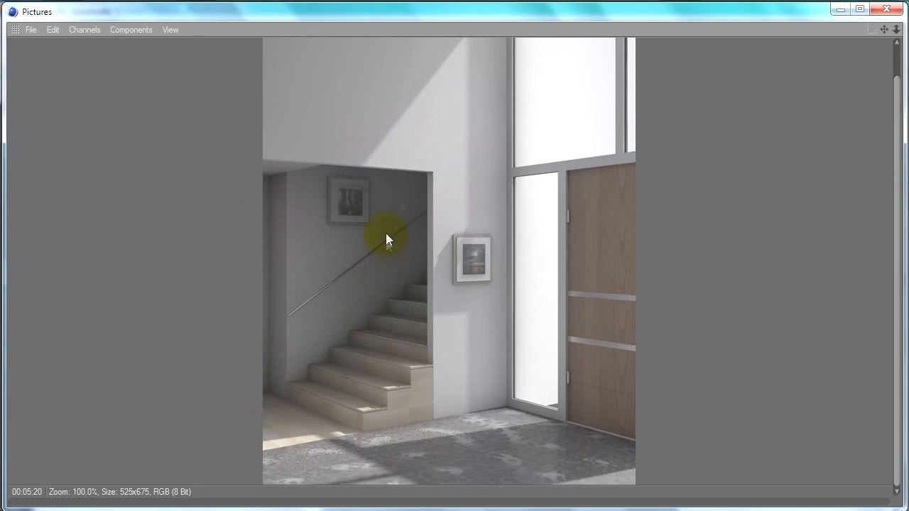
mouse_move(404, 197)
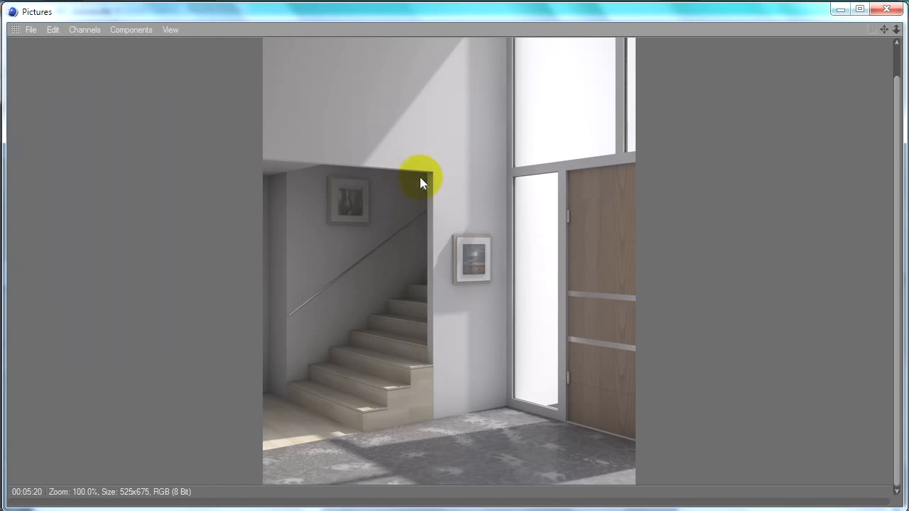
mouse_move(414, 206)
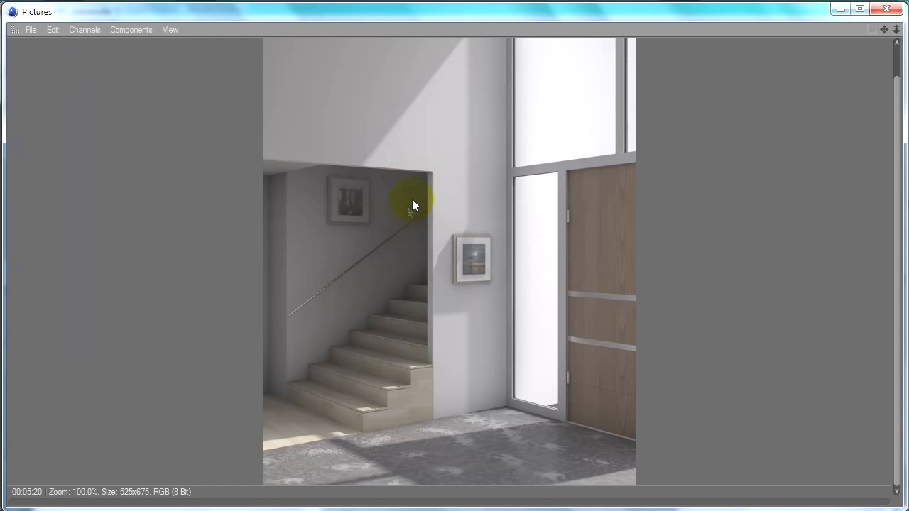
mouse_move(497, 148)
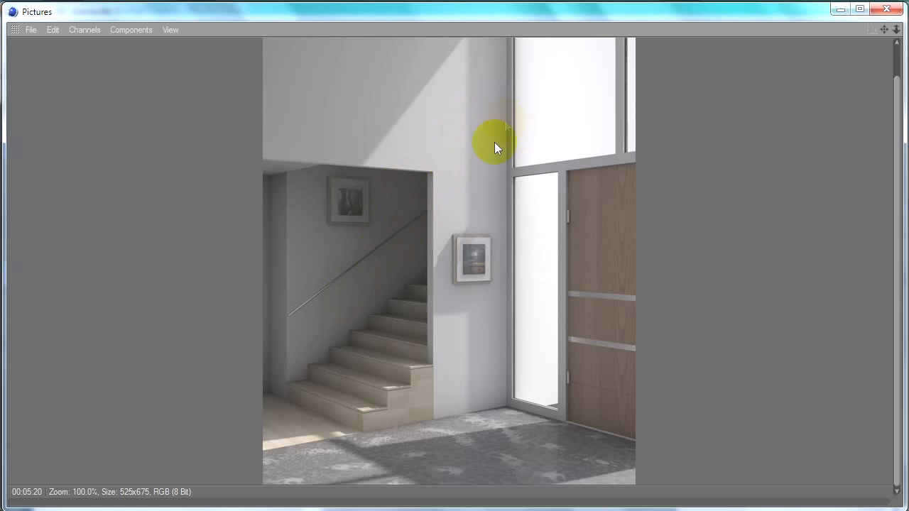
mouse_move(348, 268)
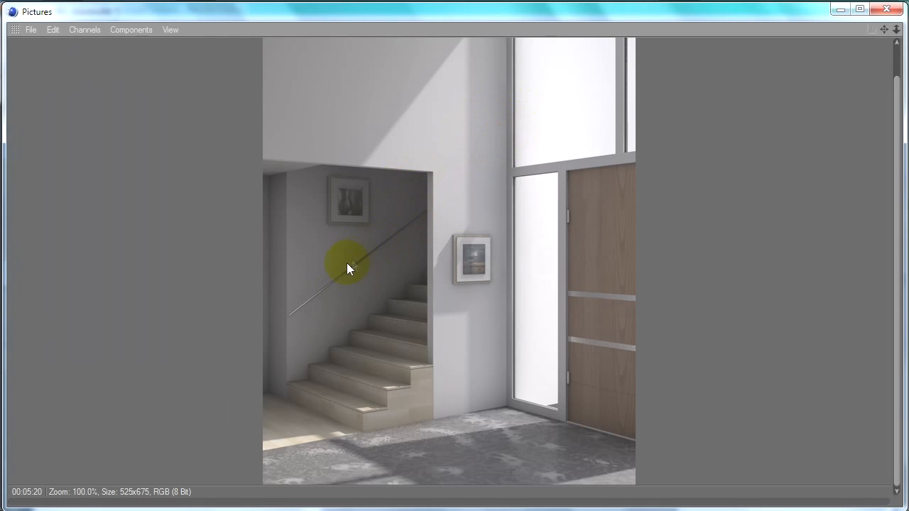
mouse_move(449, 206)
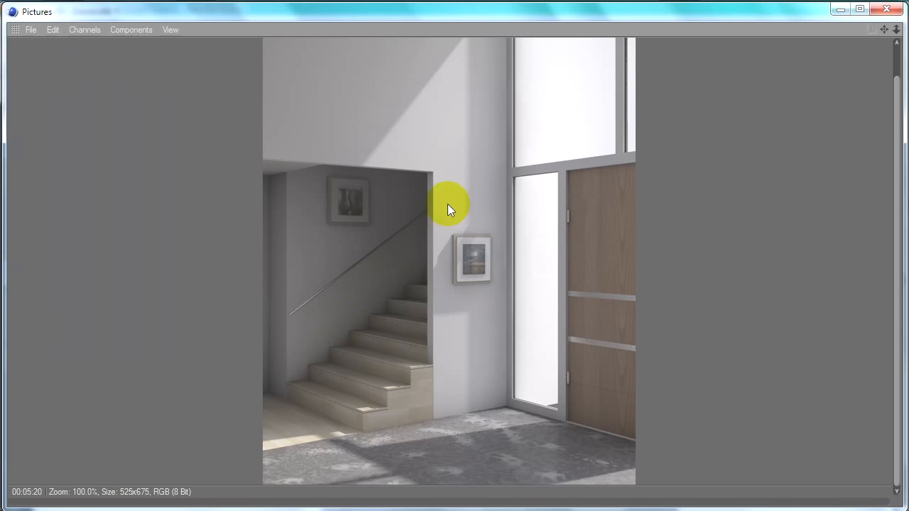
mouse_move(477, 169)
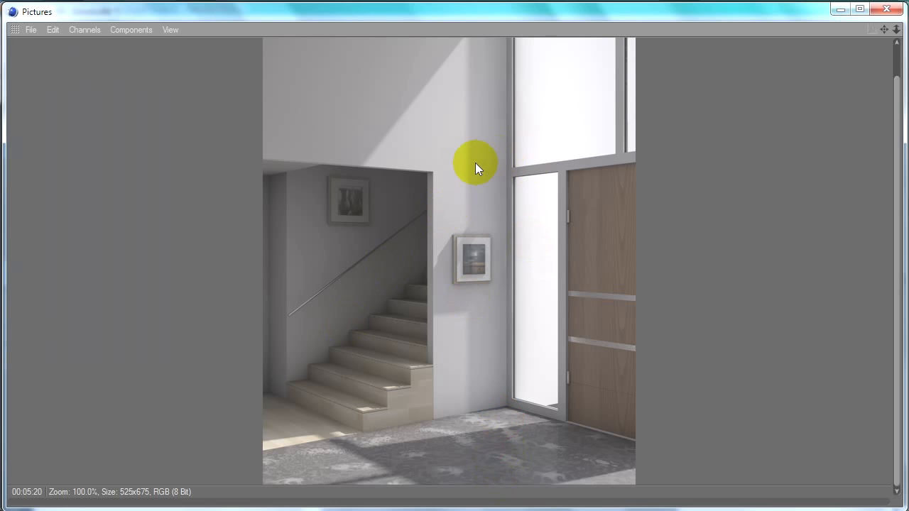
mouse_move(482, 169)
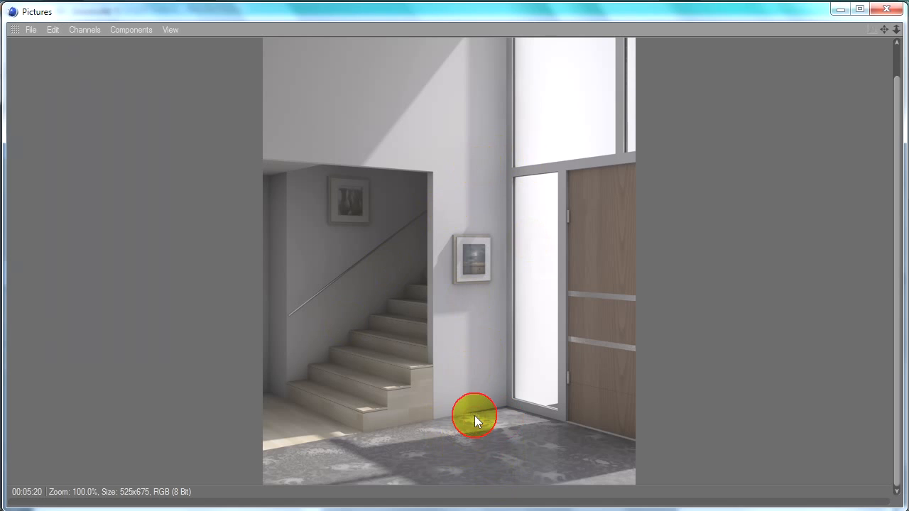
mouse_move(678, 234)
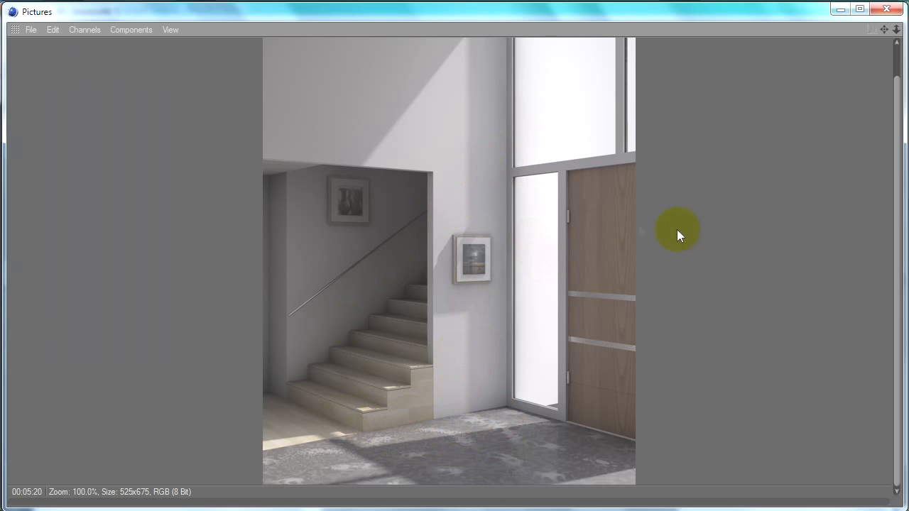
mouse_move(344, 454)
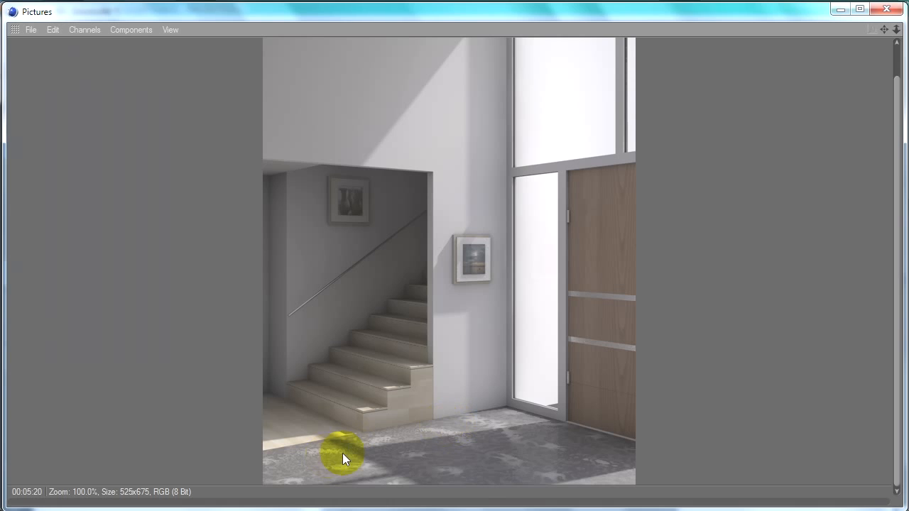
mouse_move(273, 192)
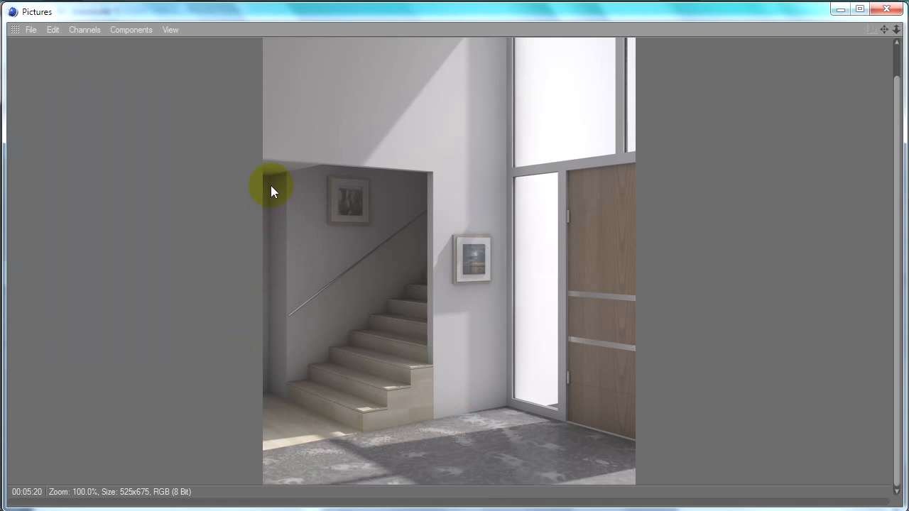
mouse_move(365, 223)
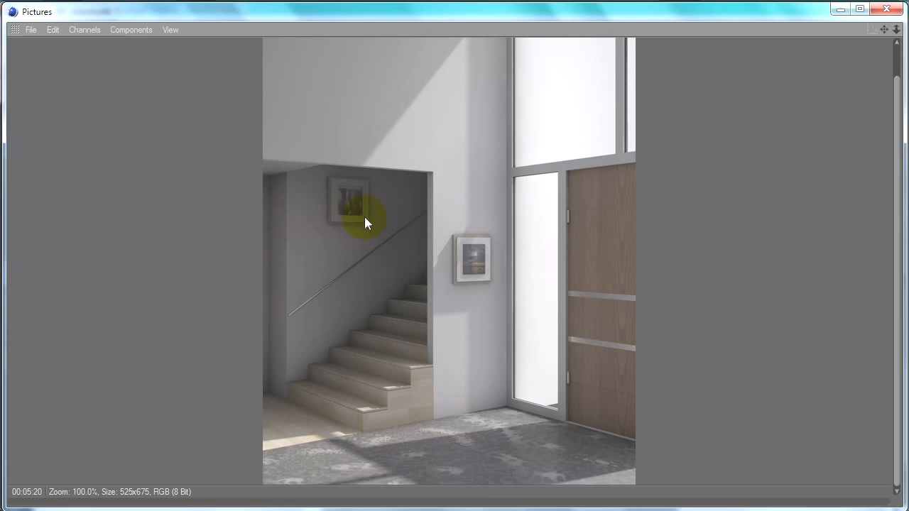
mouse_move(628, 94)
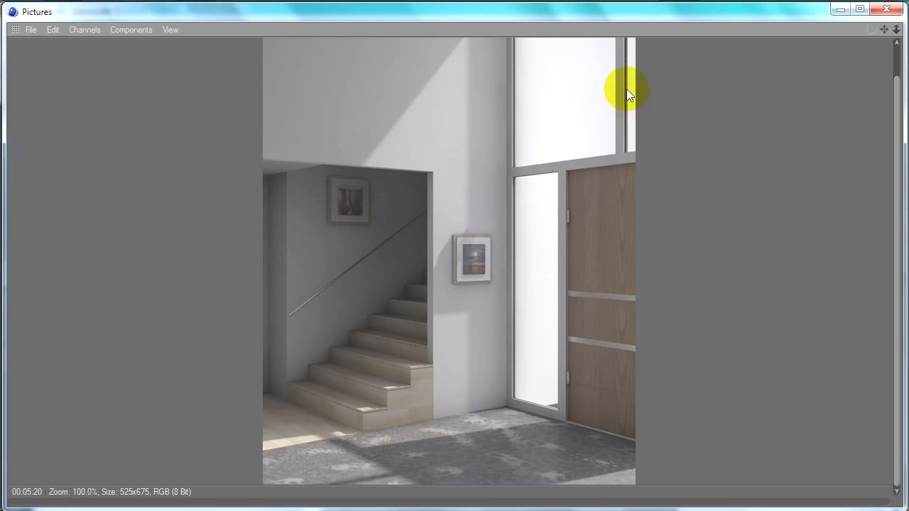
mouse_move(387, 238)
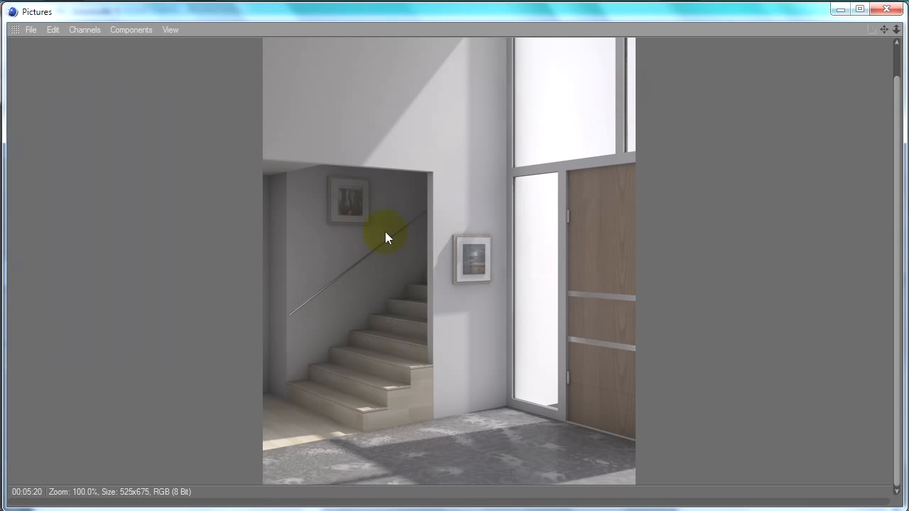
mouse_move(375, 220)
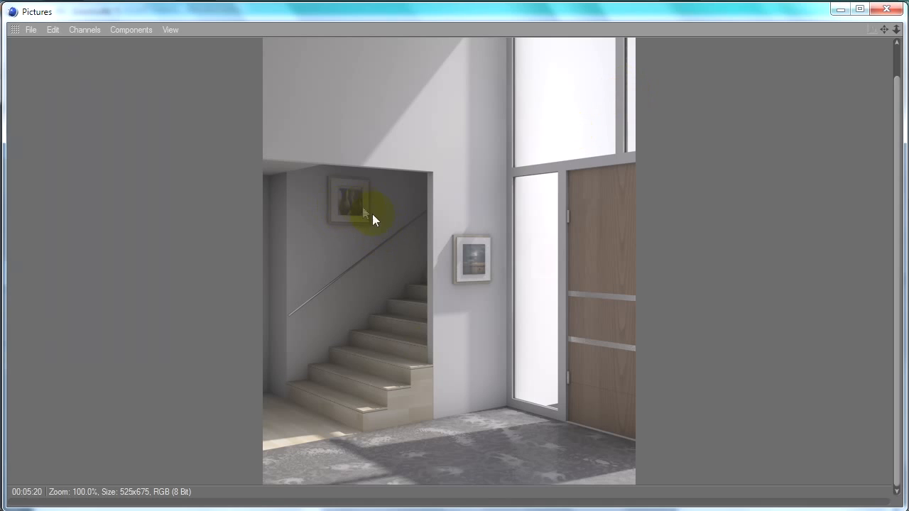
mouse_move(617, 261)
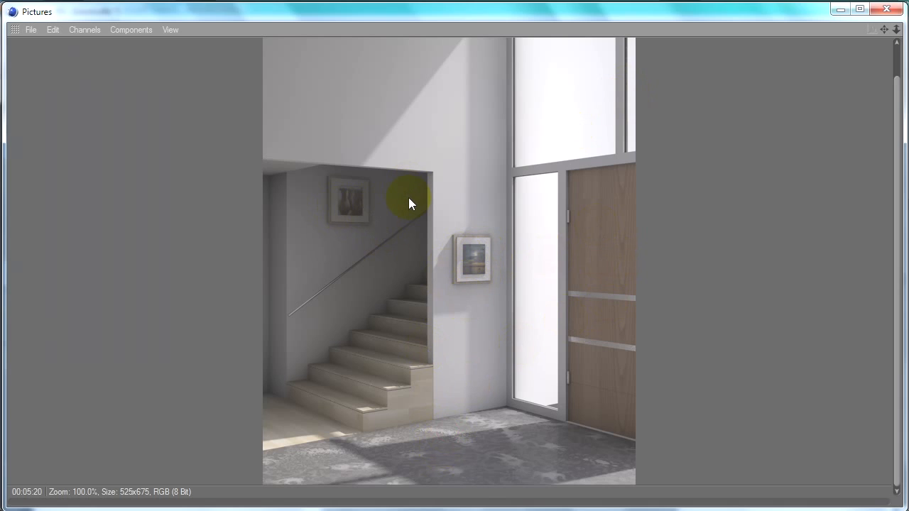
mouse_move(414, 188)
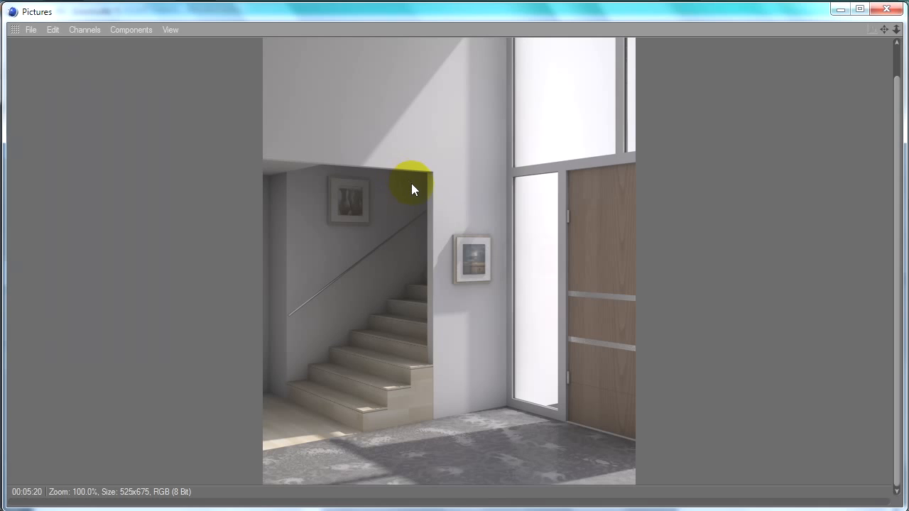
mouse_move(307, 154)
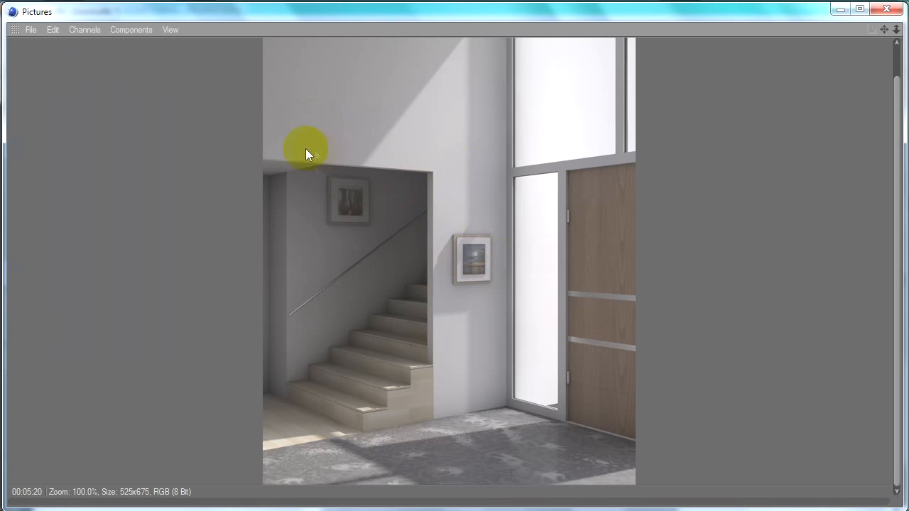
mouse_move(288, 160)
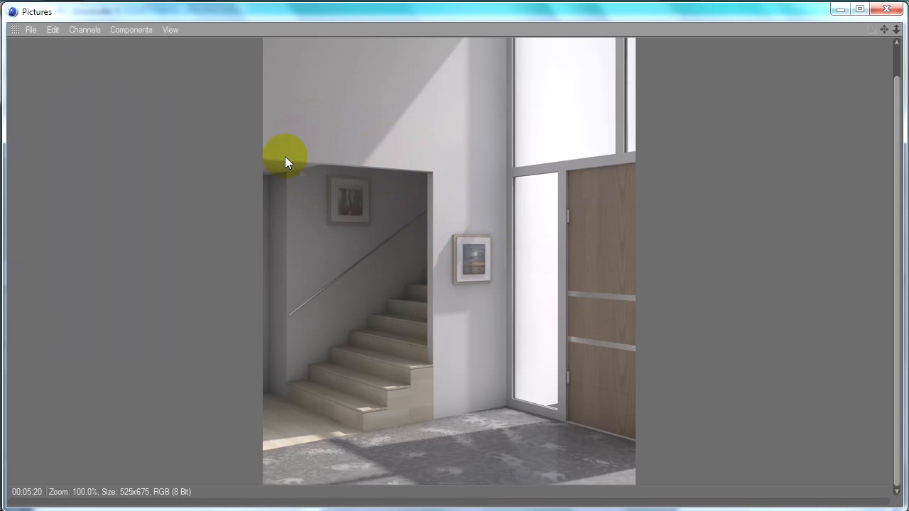
mouse_move(561, 216)
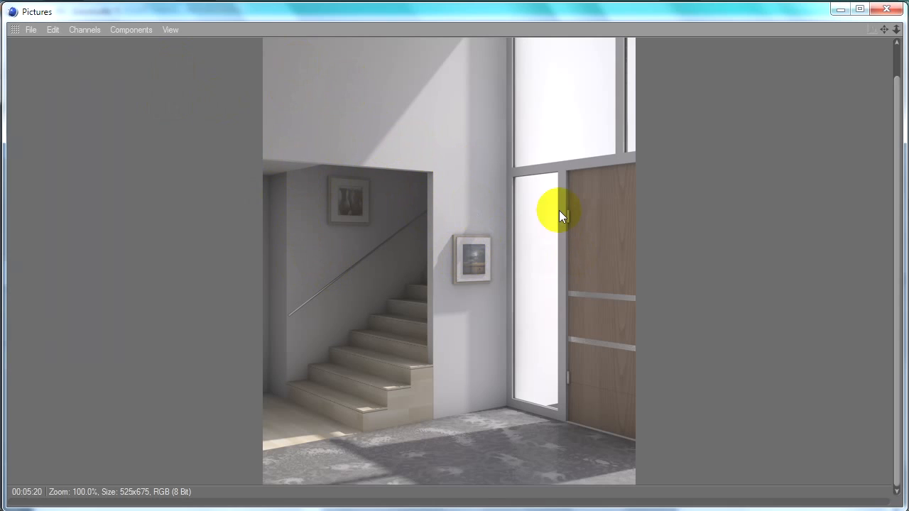
mouse_move(500, 106)
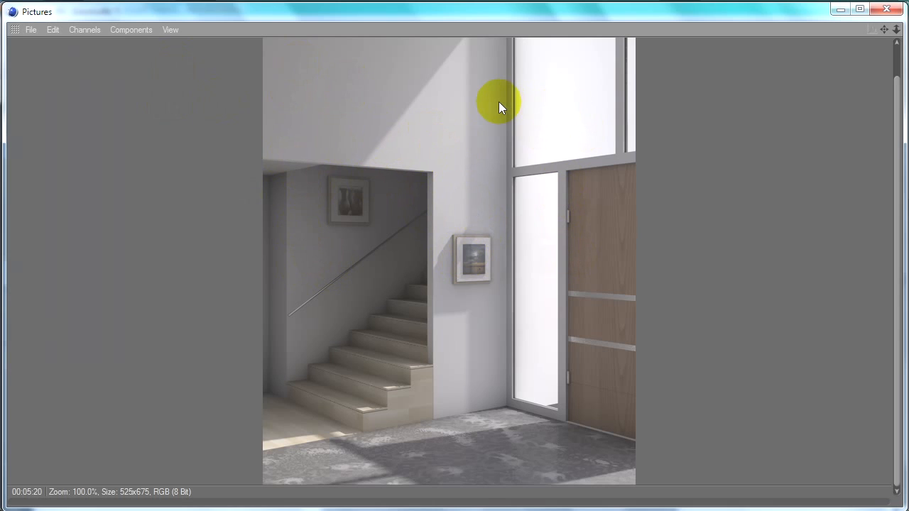
mouse_move(448, 238)
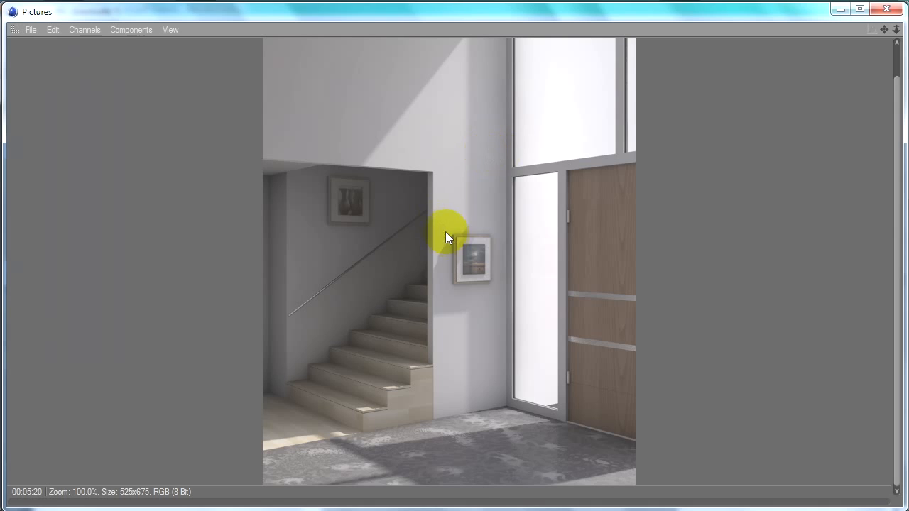
mouse_move(598, 257)
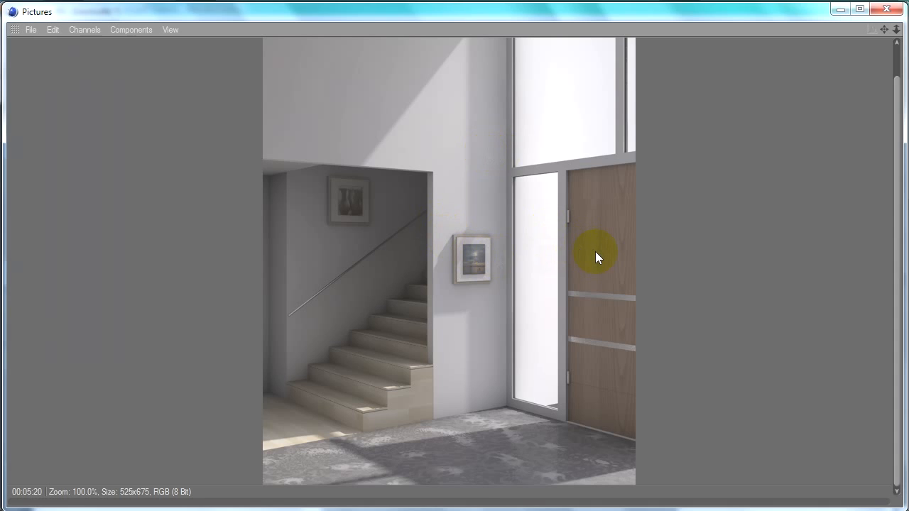
mouse_move(625, 311)
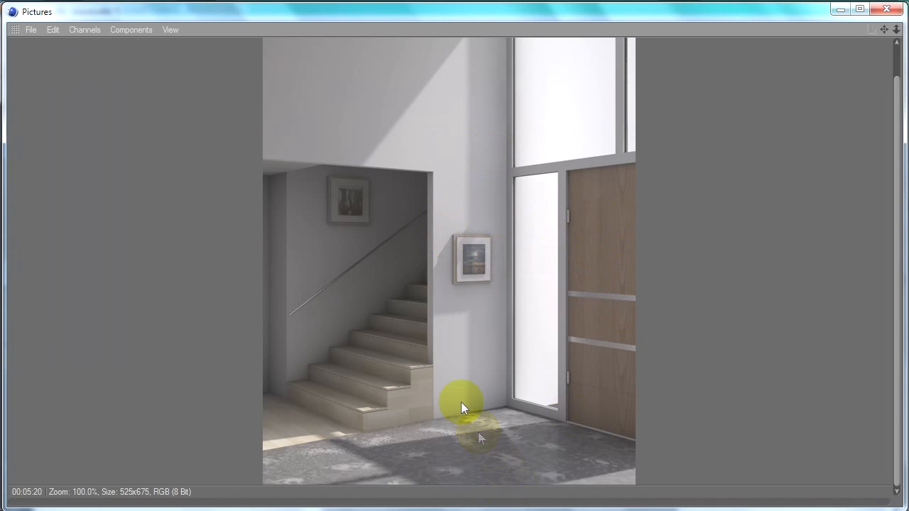
mouse_move(453, 345)
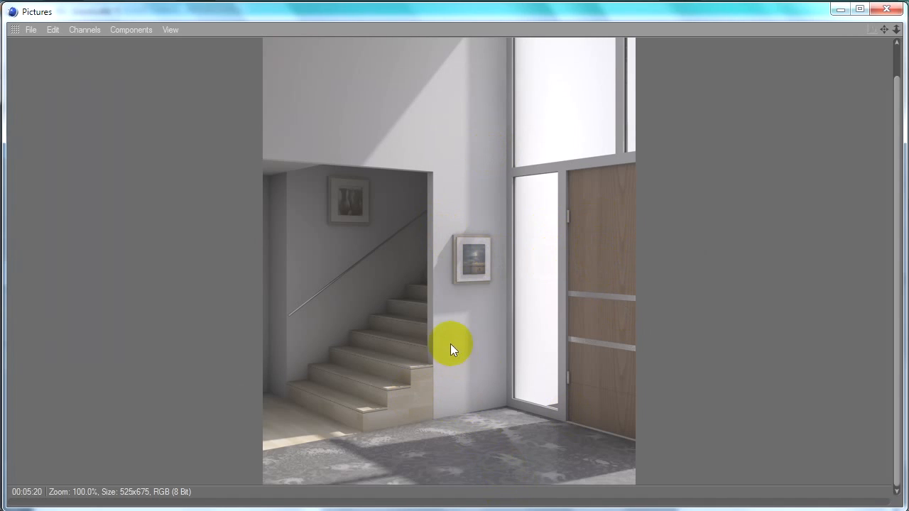
mouse_move(368, 178)
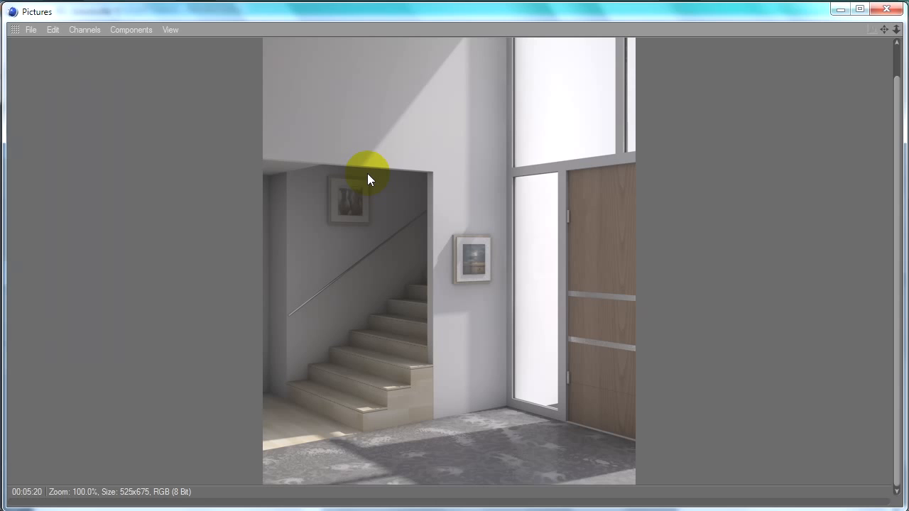
mouse_move(469, 238)
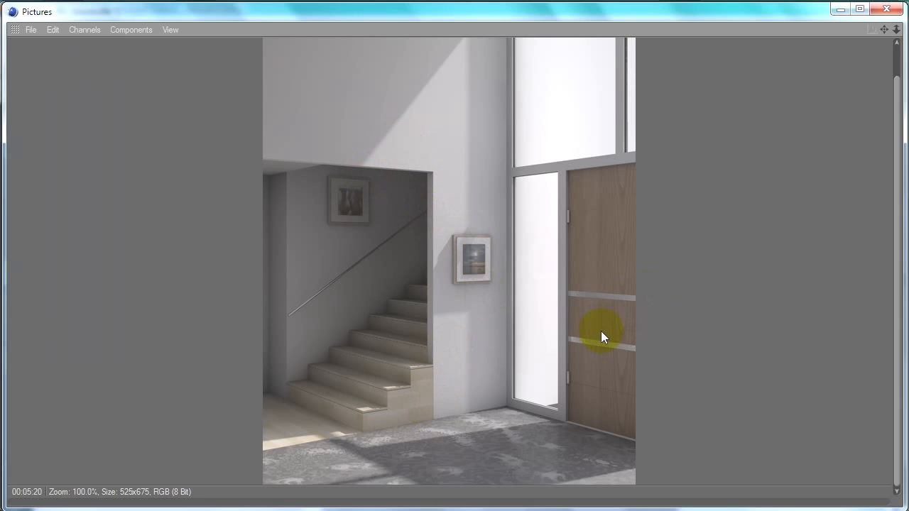
mouse_move(526, 273)
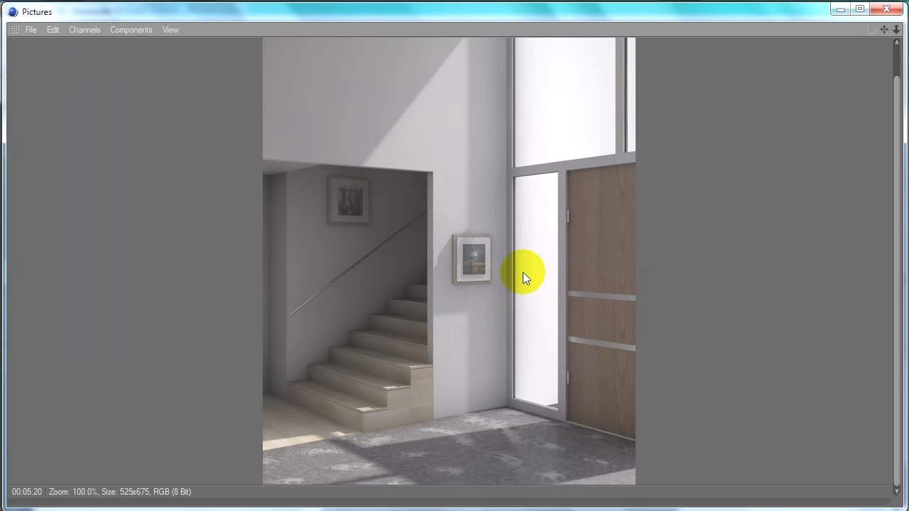
mouse_move(310, 221)
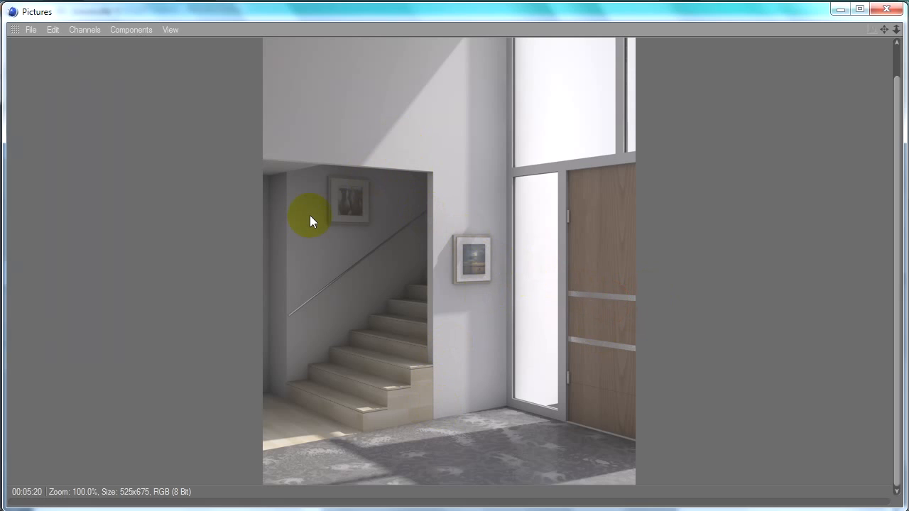
mouse_move(373, 408)
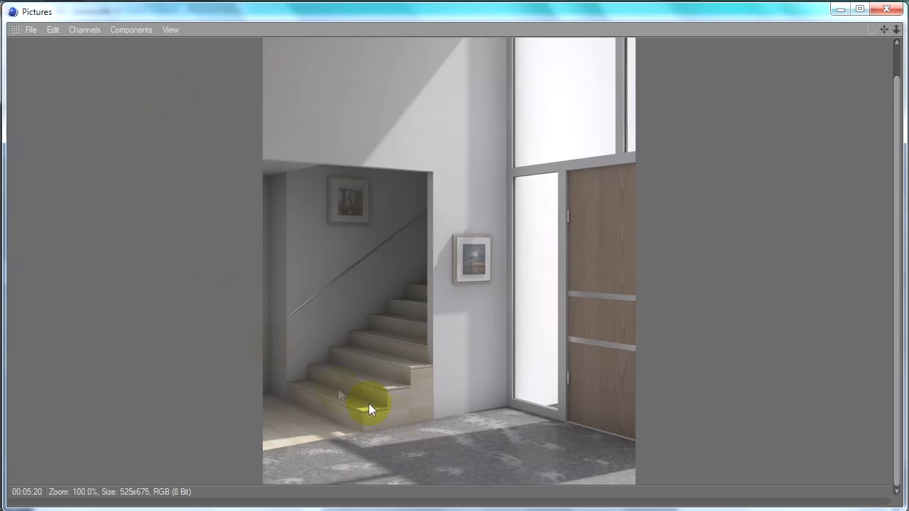
mouse_move(399, 423)
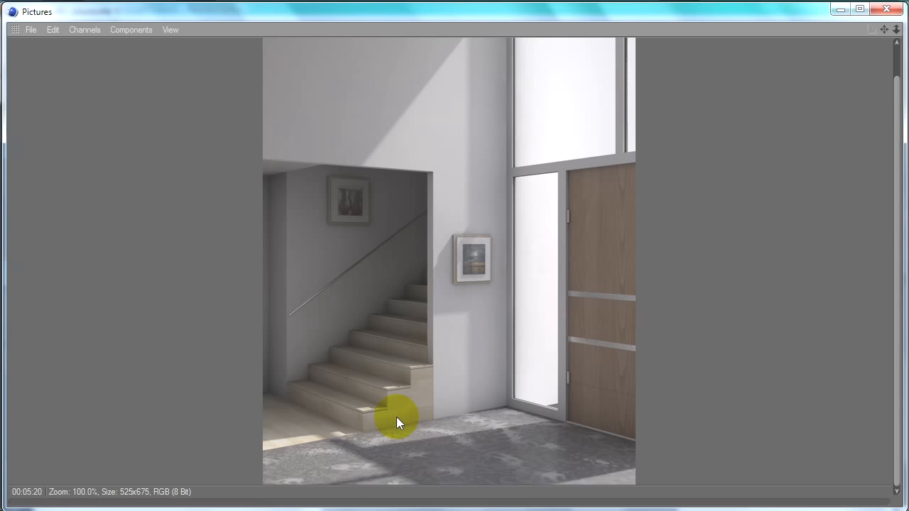
mouse_move(423, 398)
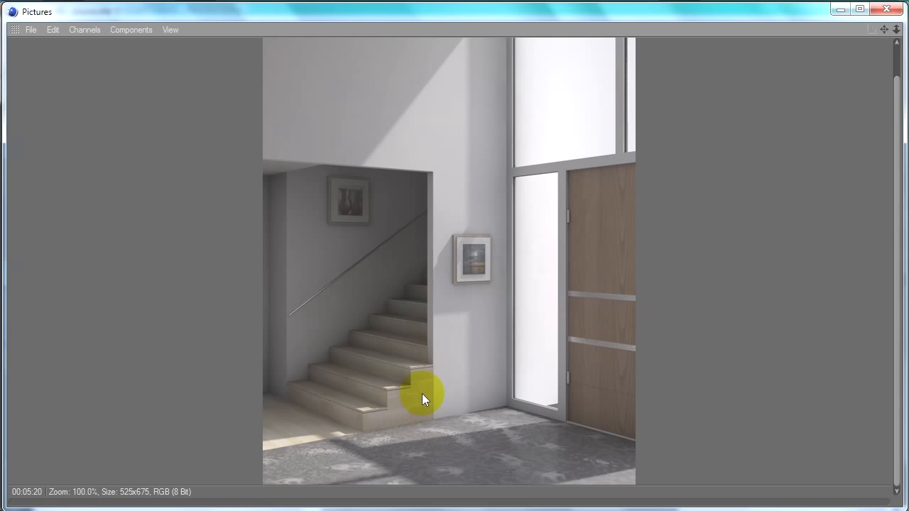
mouse_move(620, 233)
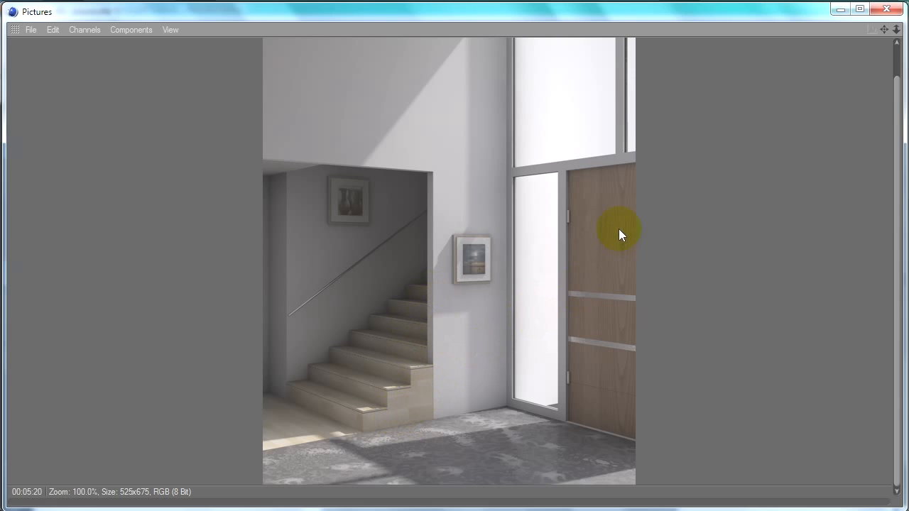
mouse_move(553, 266)
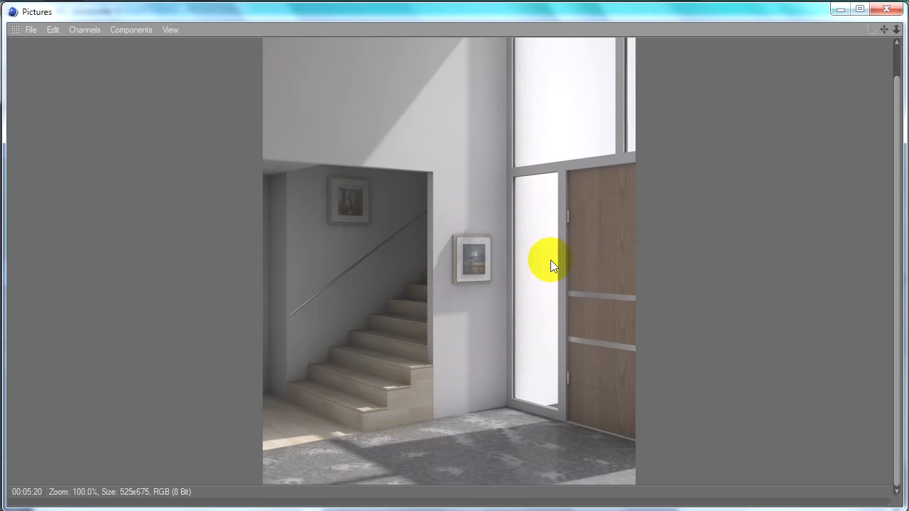
mouse_move(604, 291)
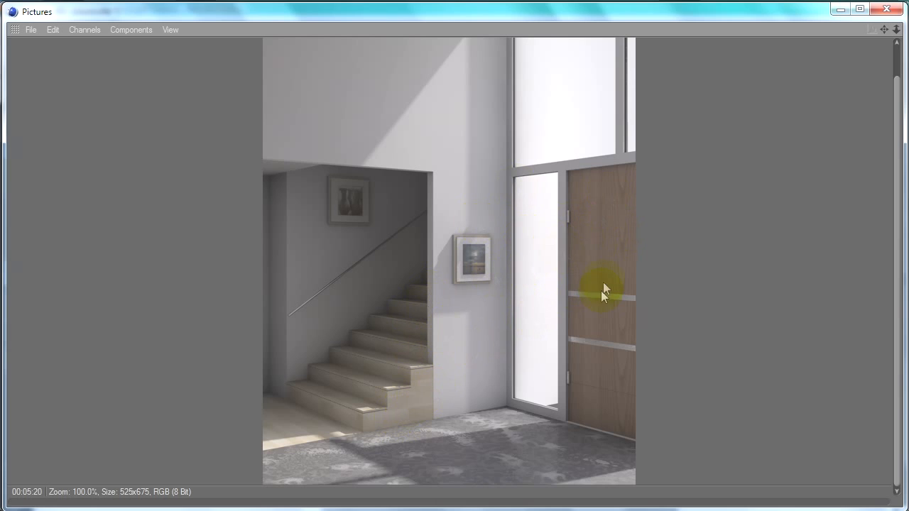
mouse_move(501, 348)
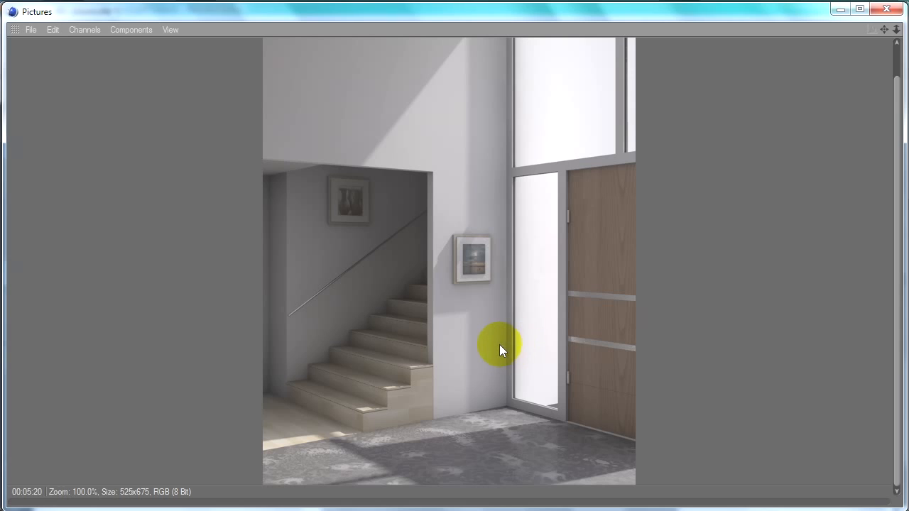
mouse_move(497, 349)
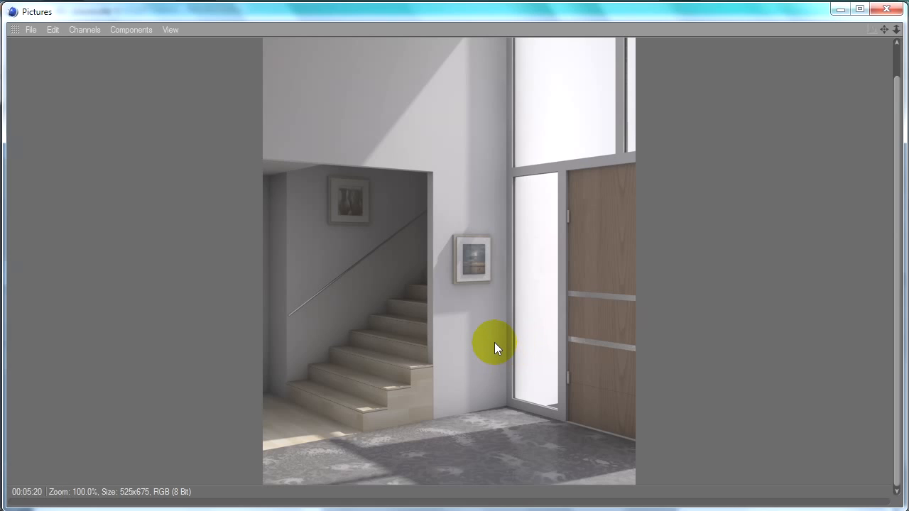
mouse_move(496, 327)
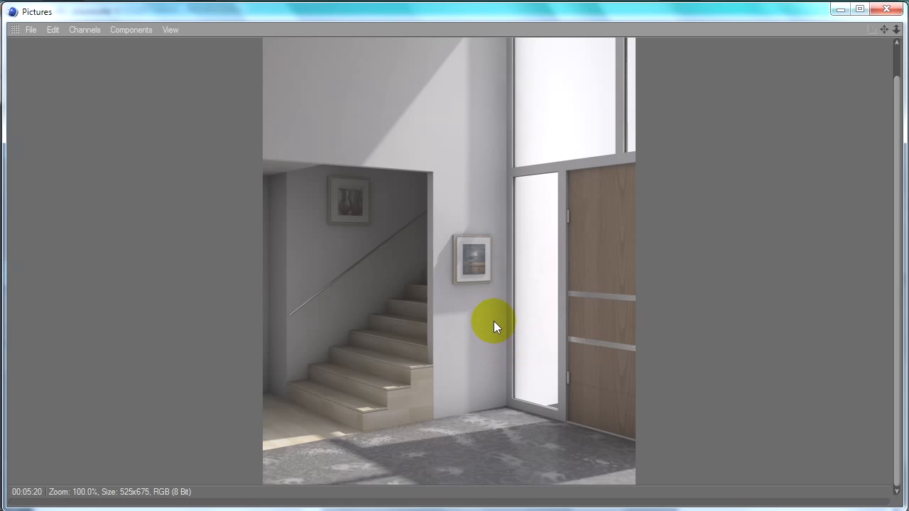
mouse_move(488, 328)
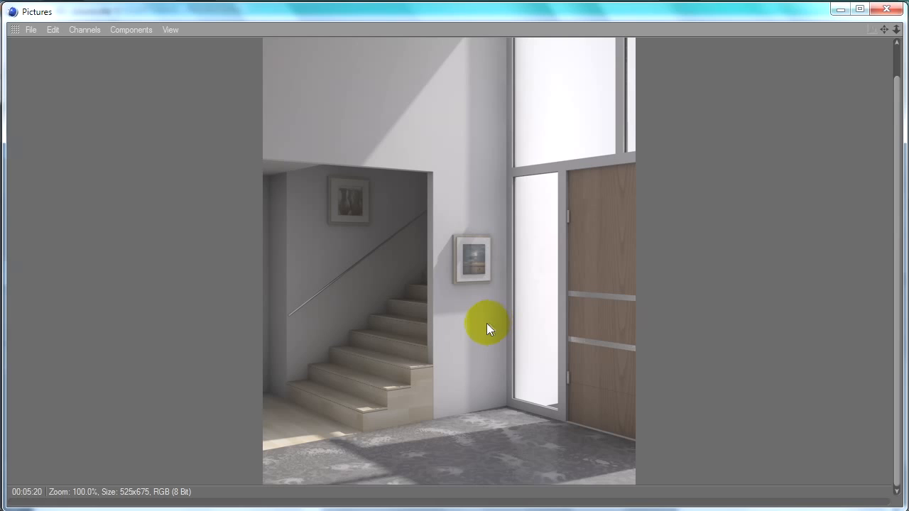
mouse_move(414, 400)
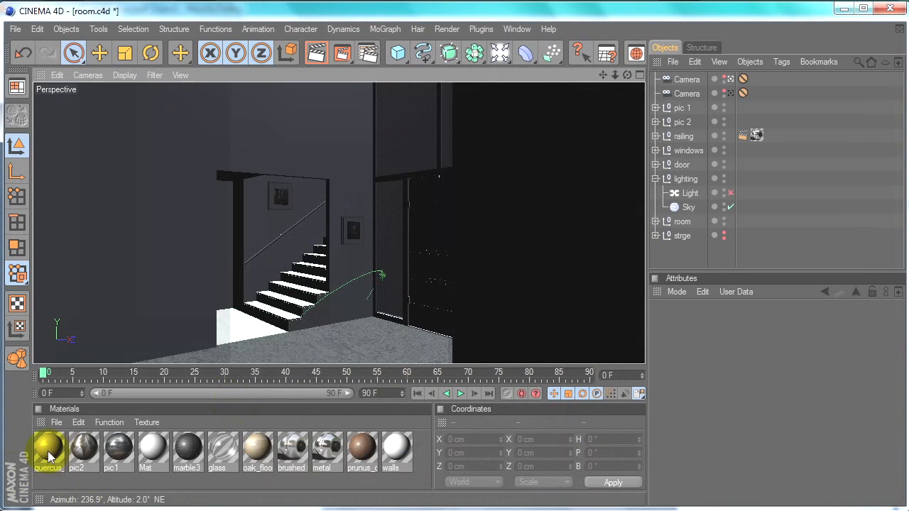
- Open the quercus_doors material for editing, then load oak_floor into the editor
double_click(258, 452)
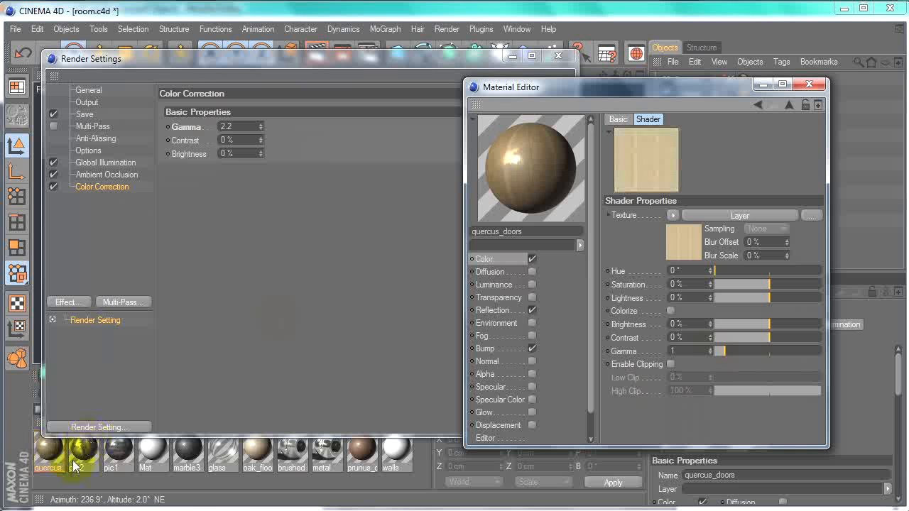
left_click(257, 455)
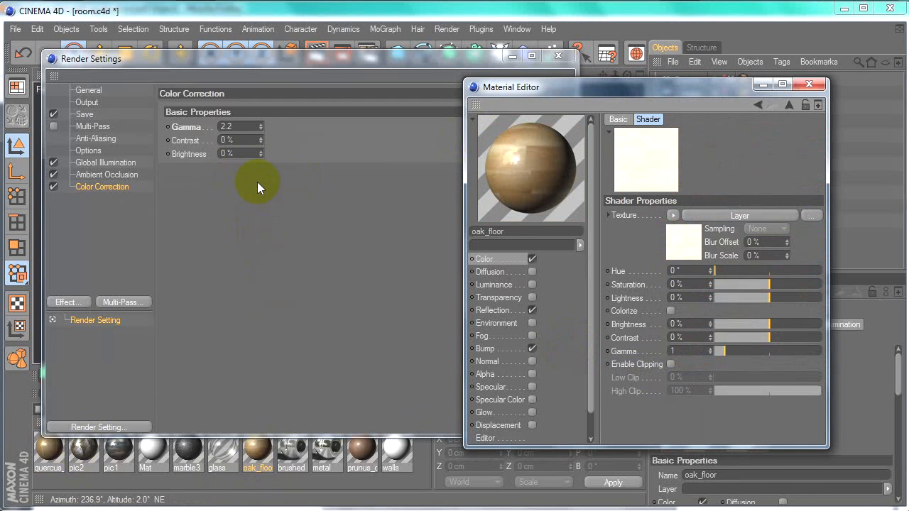
mouse_move(252, 190)
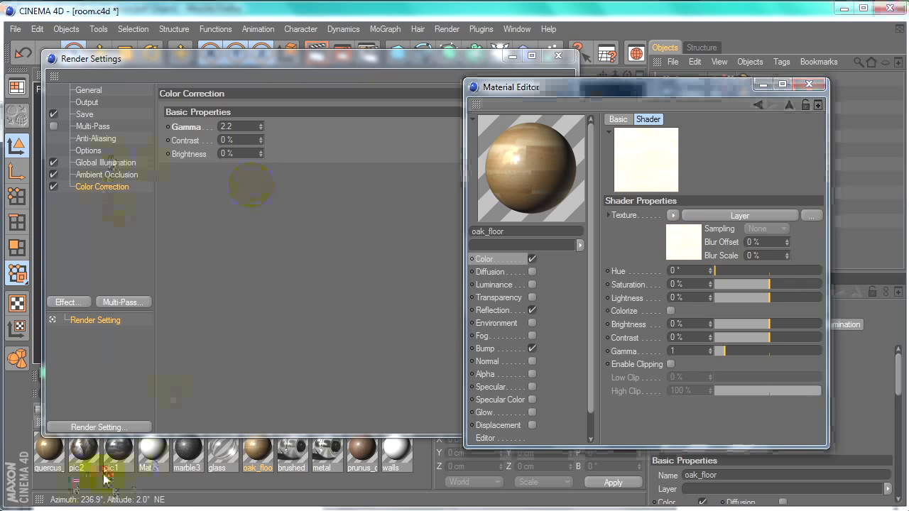
- Multi-select pic1, brushed, oak_floor and glass and set their texture shader gamma to 0.455
left_click(291, 453)
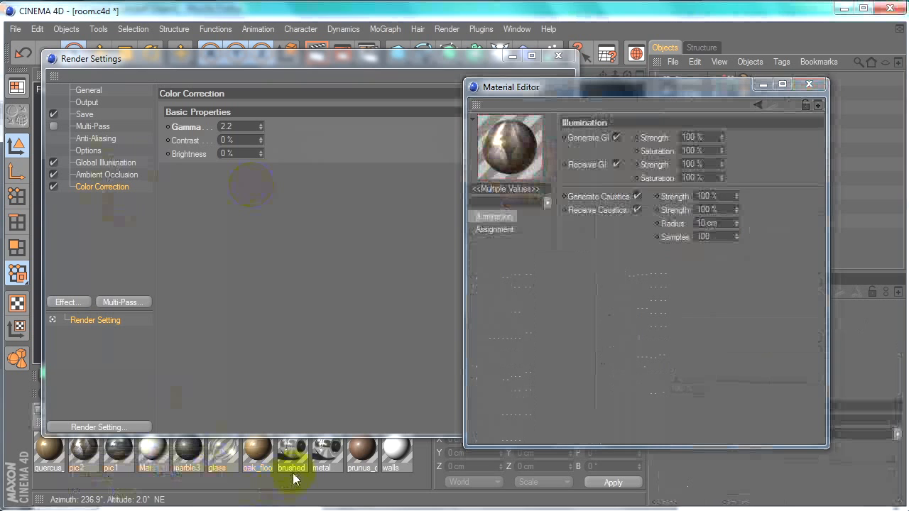
left_click(258, 455)
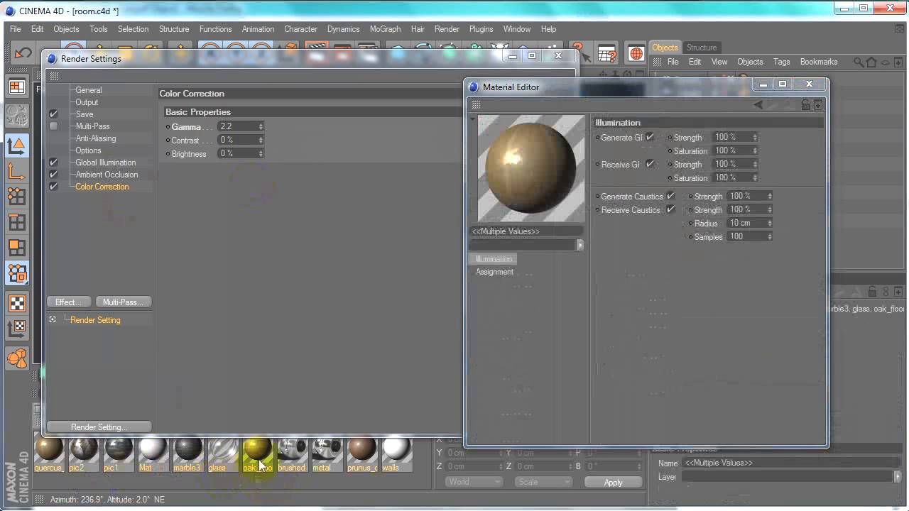
left_click(222, 455)
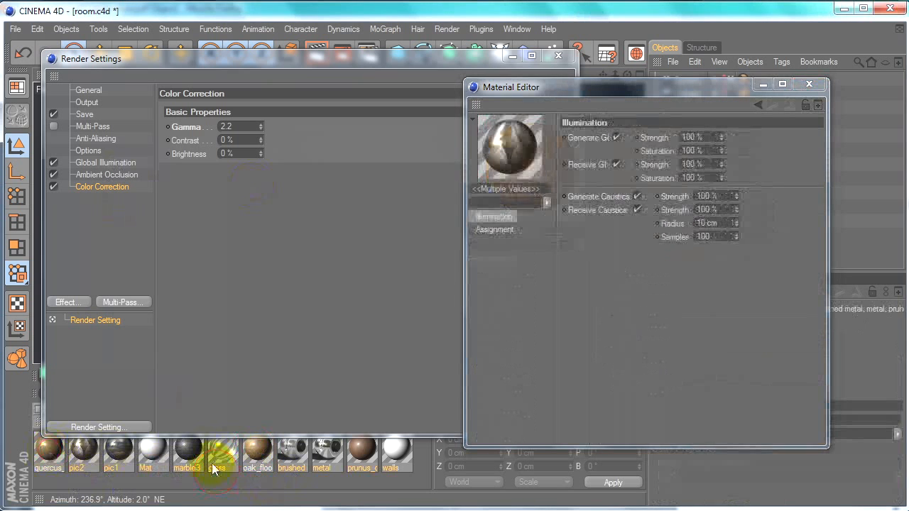
left_click(218, 454)
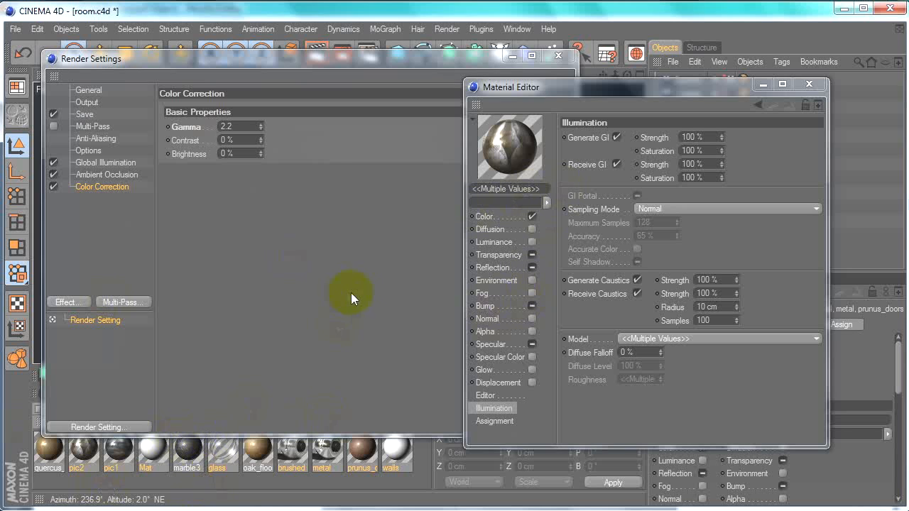
left_click(485, 216)
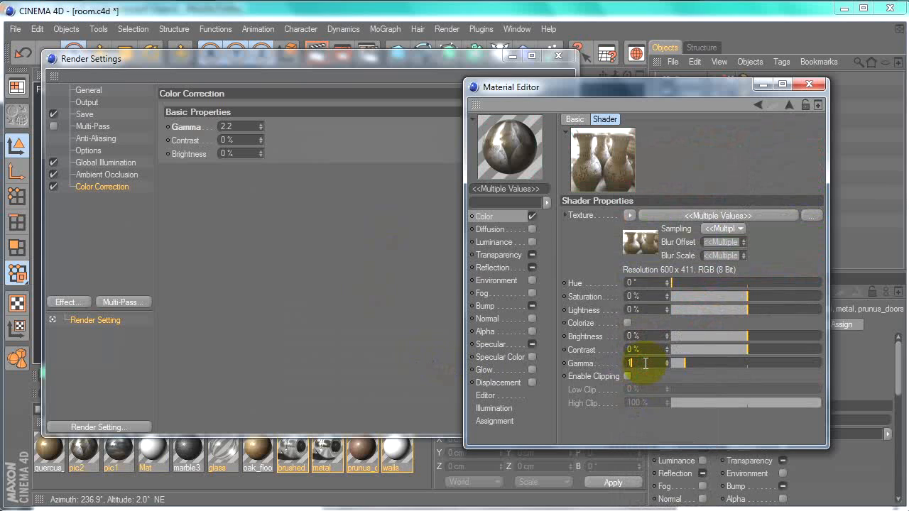
type("/")
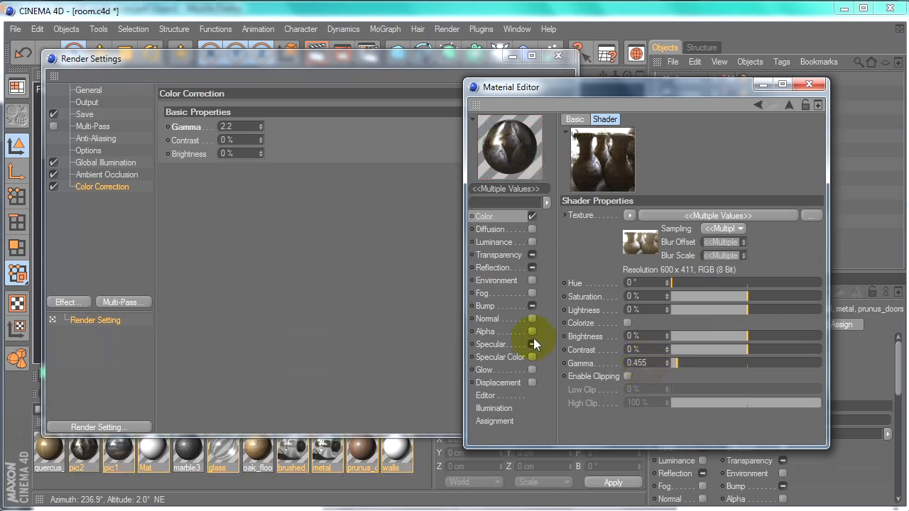
left_click(152, 453)
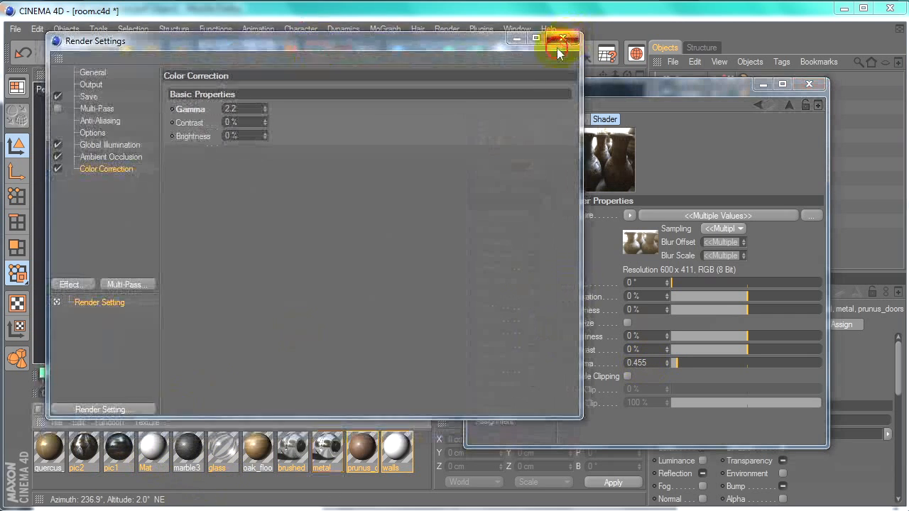
- Close the render settings and inspect the Mat and prunus_doors materials
left_click(563, 38)
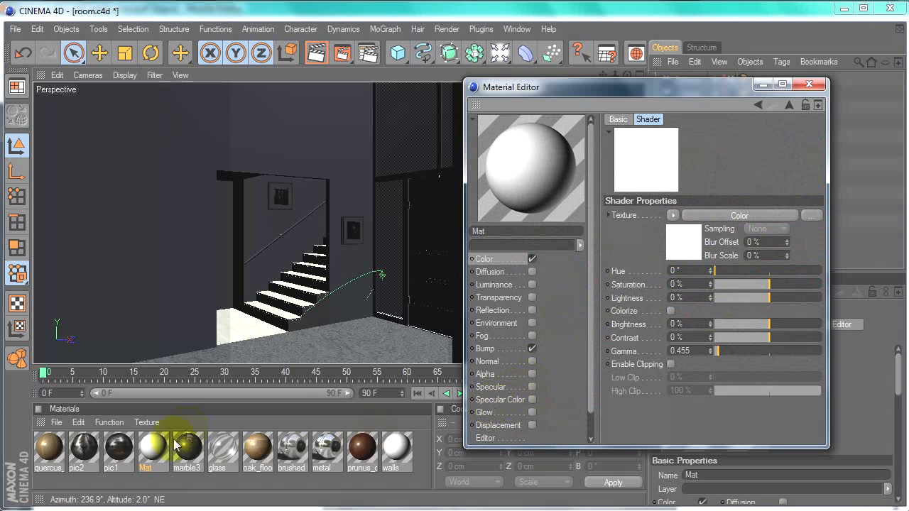
left_click(395, 449)
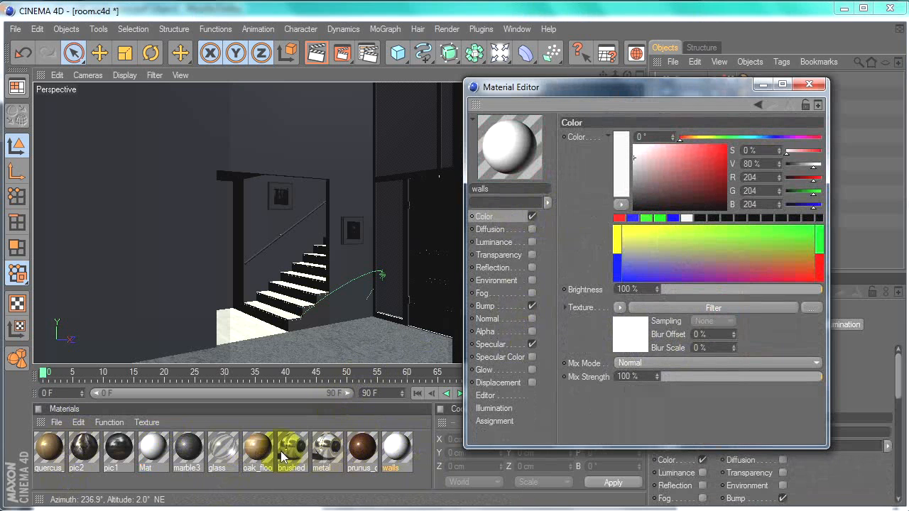
left_click(362, 449)
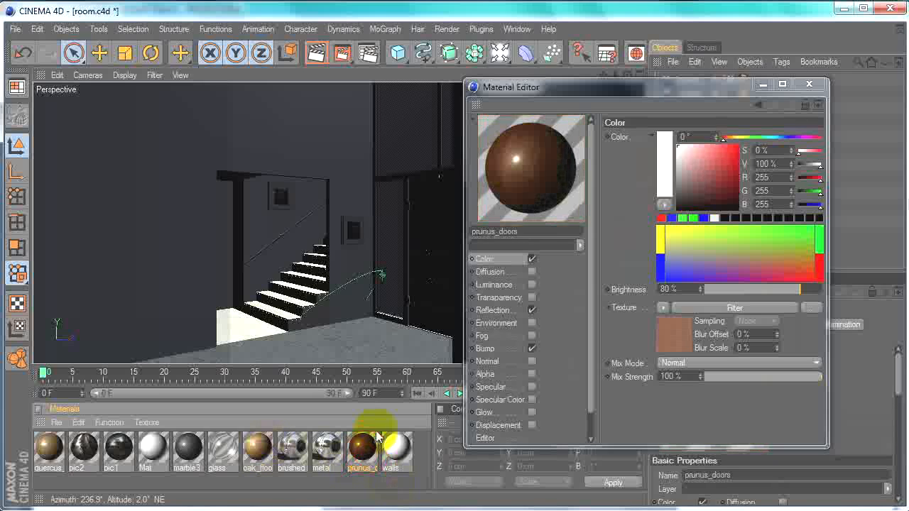
left_click(322, 445)
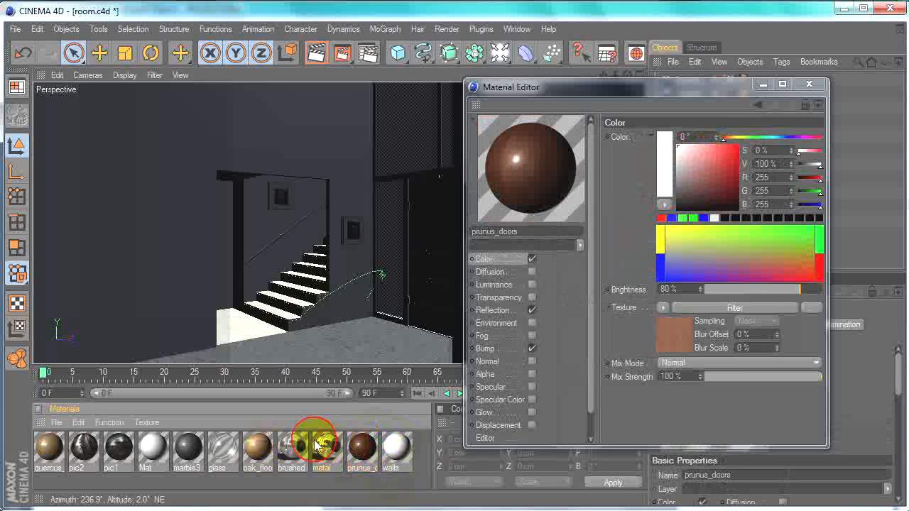
- Inspect the oak_floor, glass and Mat materials, then close the Material Editor
left_click(257, 451)
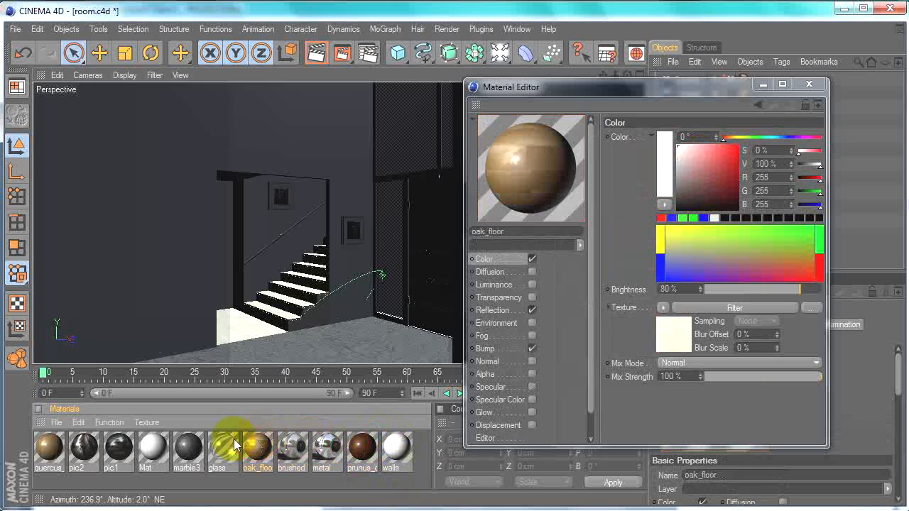
left_click(223, 449)
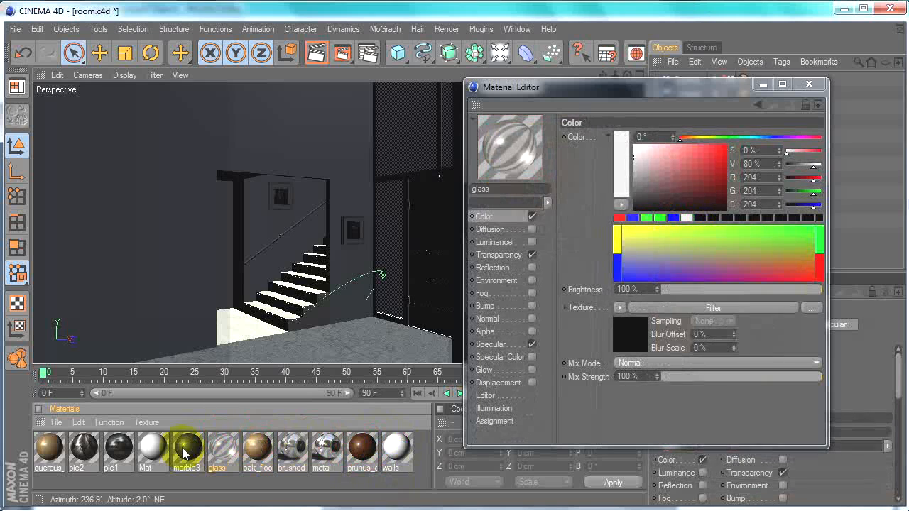
left_click(117, 448)
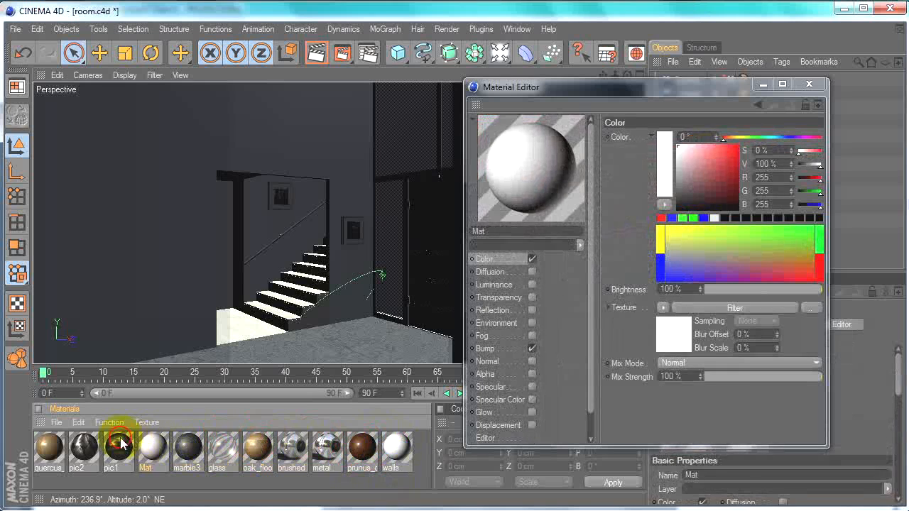
left_click(83, 448)
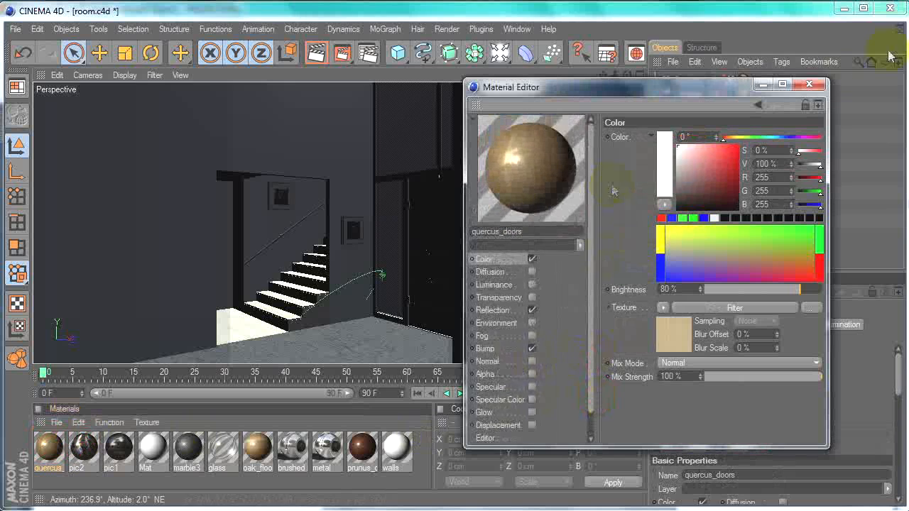
left_click(809, 84)
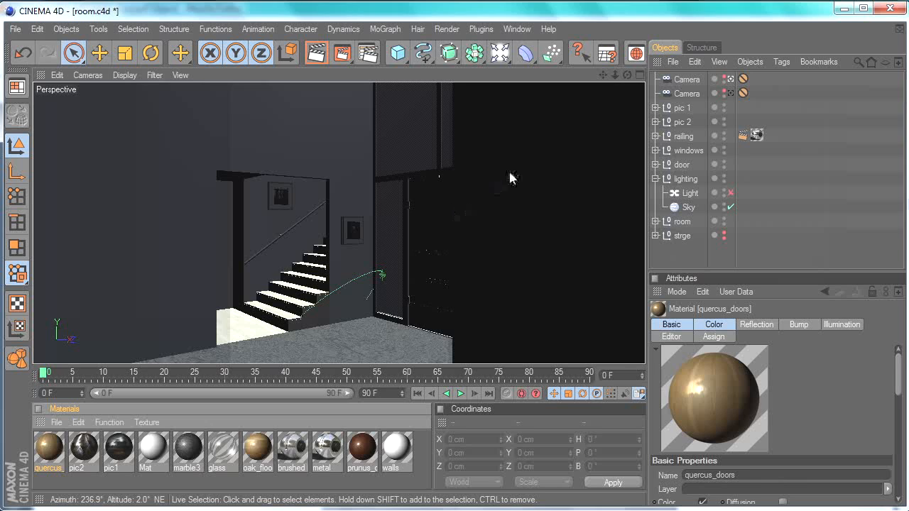
mouse_move(526, 165)
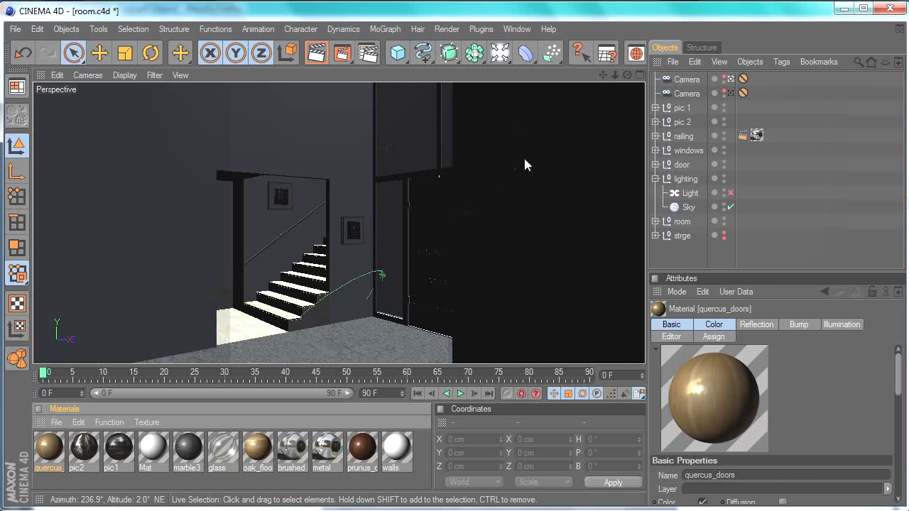
mouse_move(524, 167)
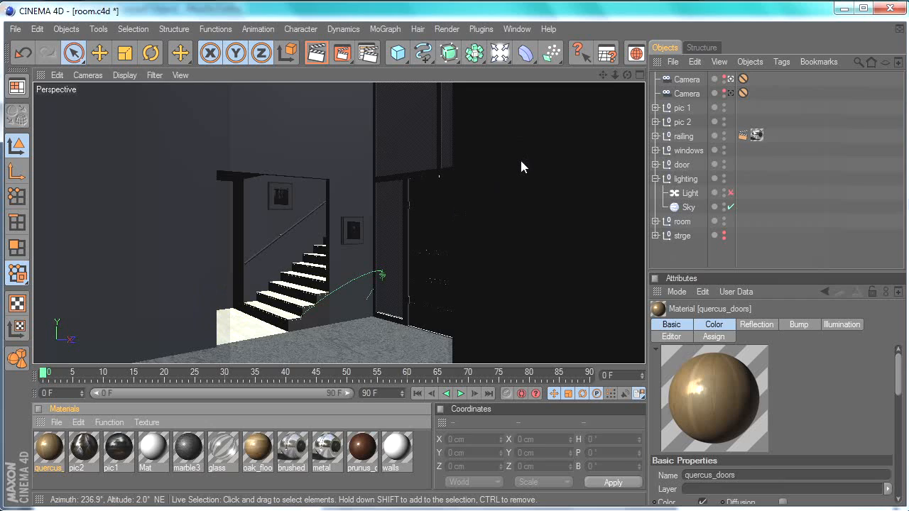
mouse_move(521, 169)
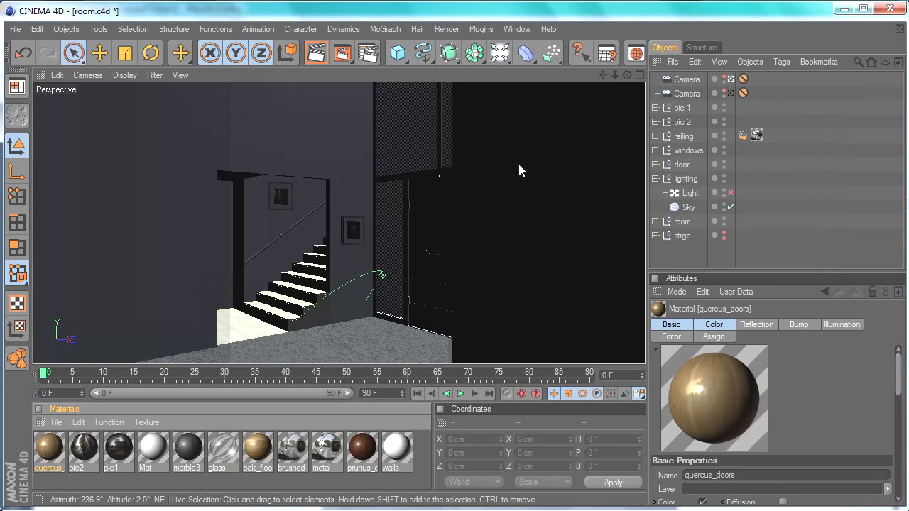
- Open the pic2 material to view its image-texture colour settings
double_click(48, 447)
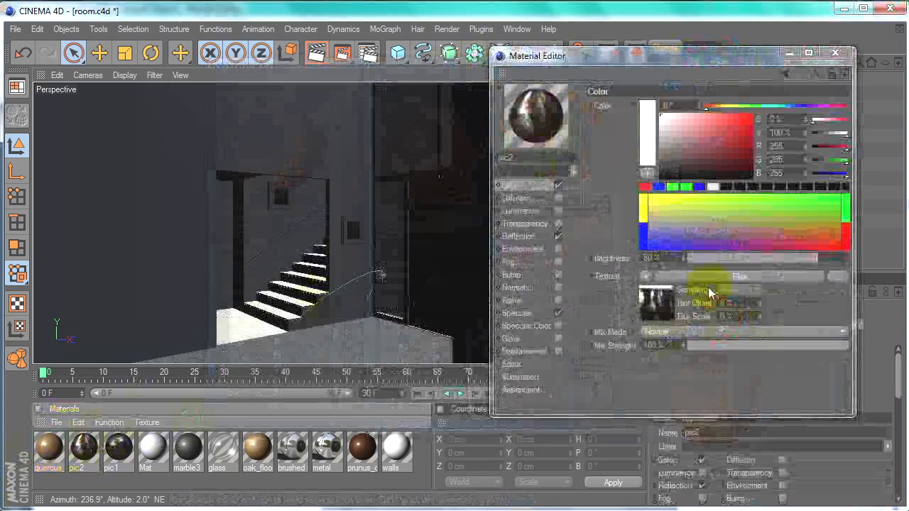
- Open the pic2 texture shader and replace its 0.455 Gamma with the fraction 1/1
left_click(632, 87)
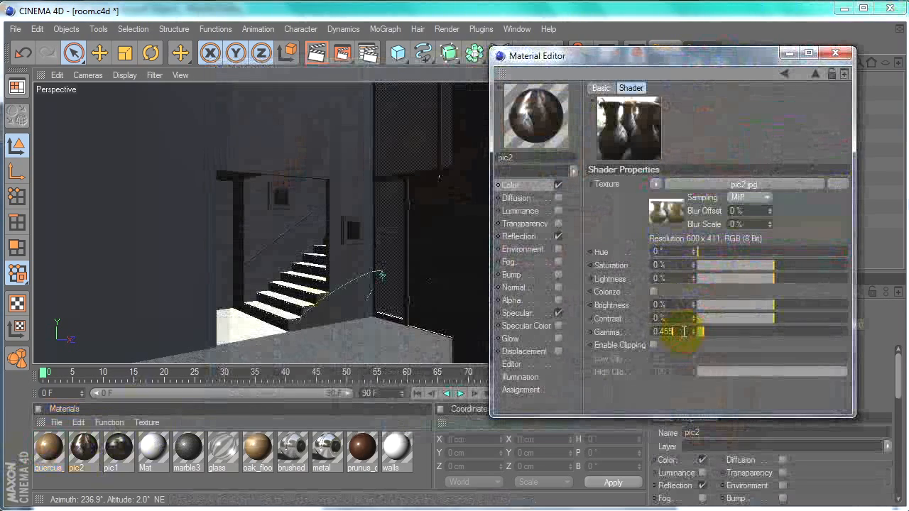
type("1/1")
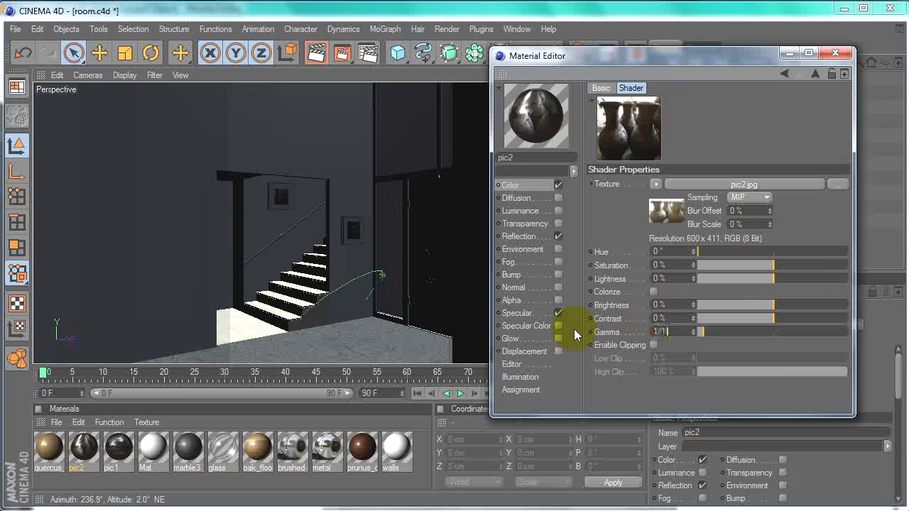
left_click_drag(703, 331, 703, 318)
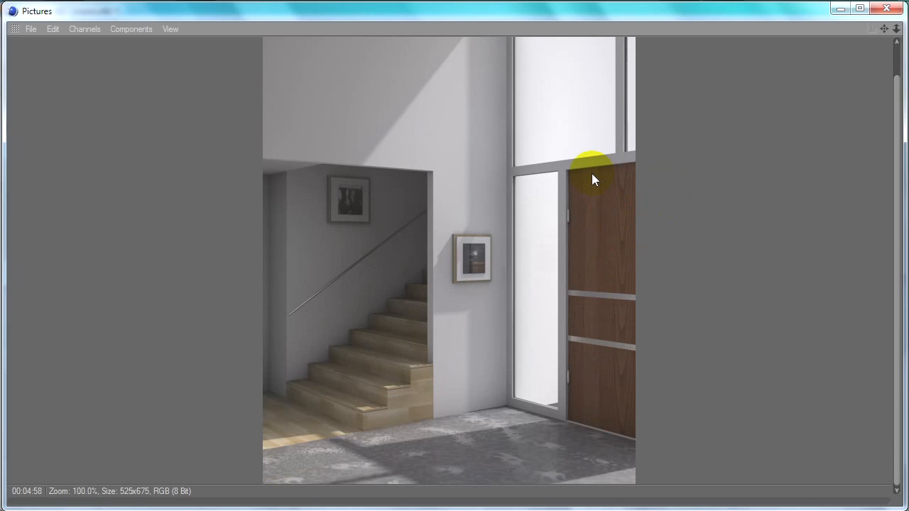
mouse_move(495, 191)
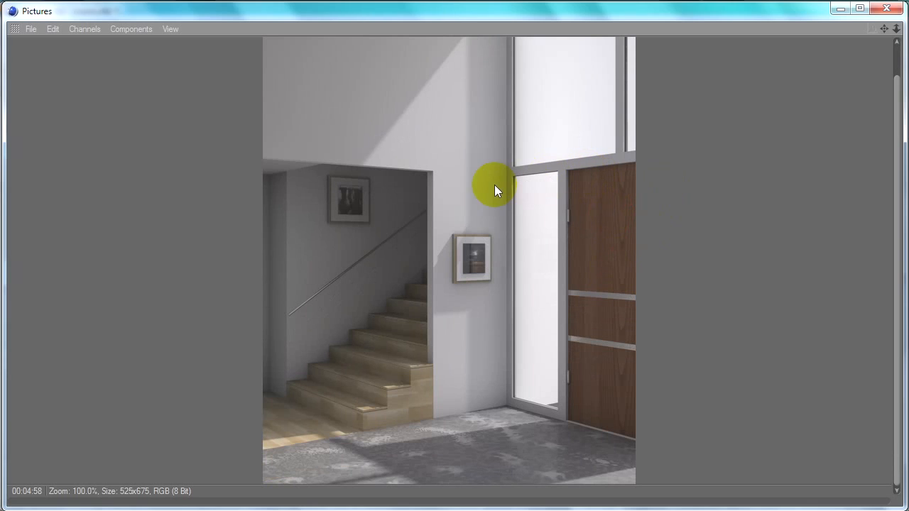
mouse_move(511, 176)
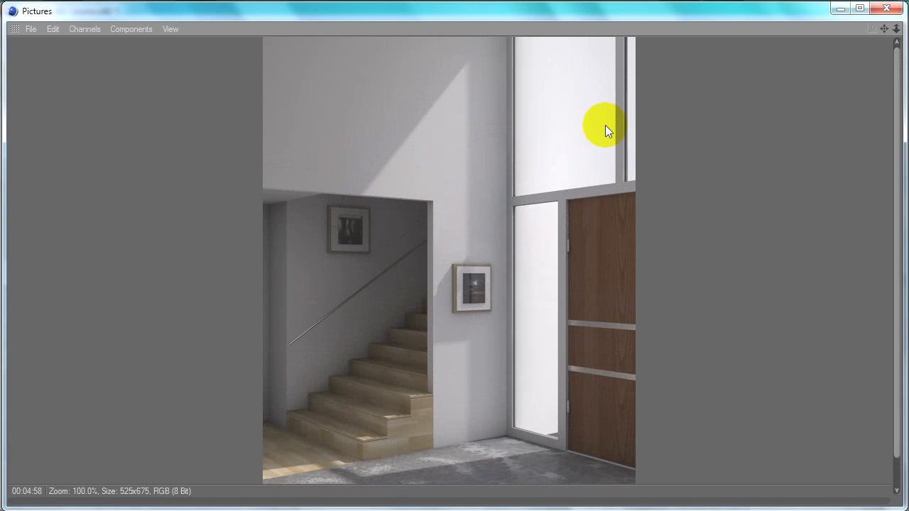
mouse_move(595, 166)
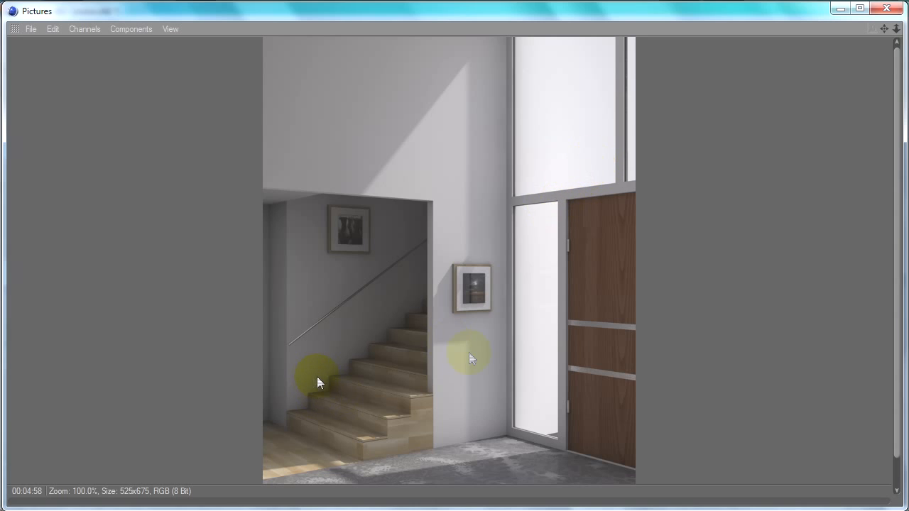
- Scroll through the finished staircase and door render in the picture viewer
scroll("down", 3)
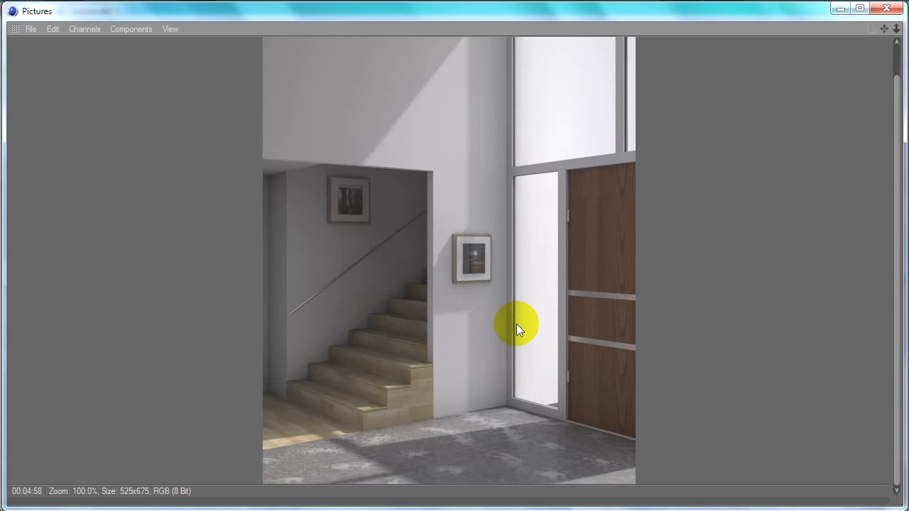
mouse_move(497, 334)
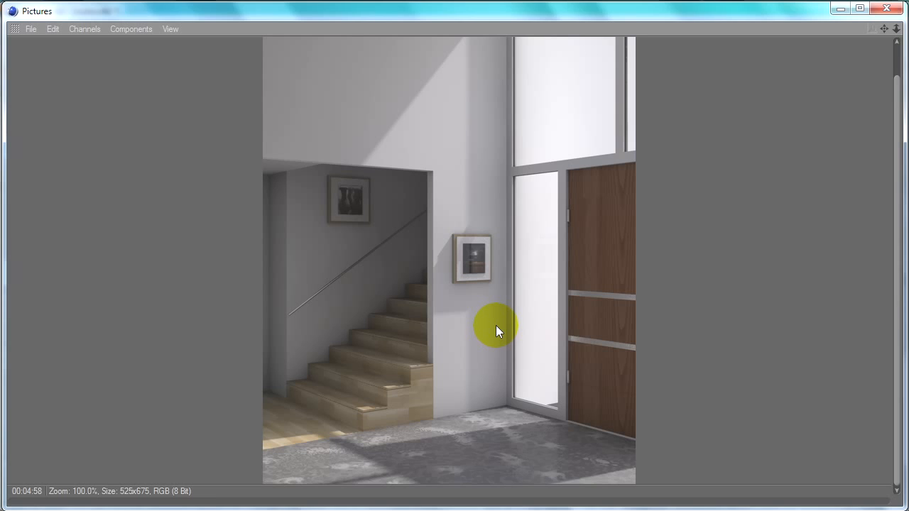
mouse_move(485, 256)
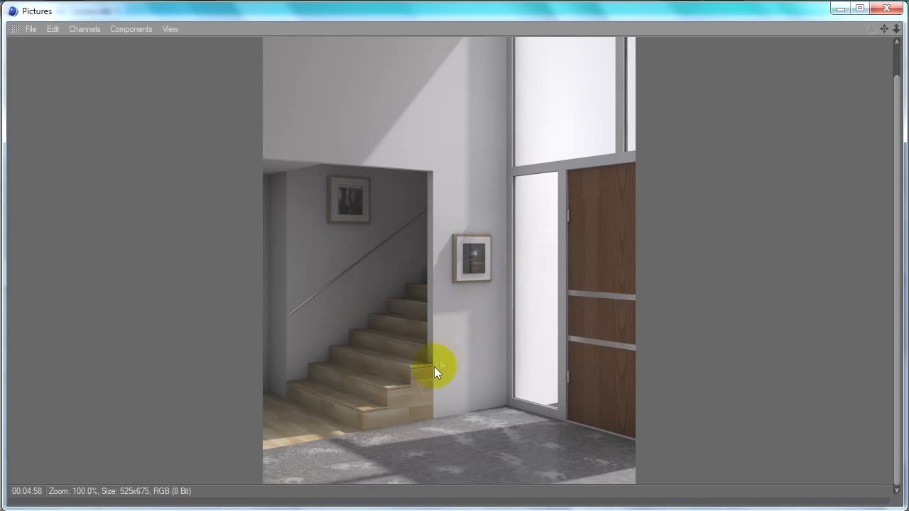
mouse_move(455, 426)
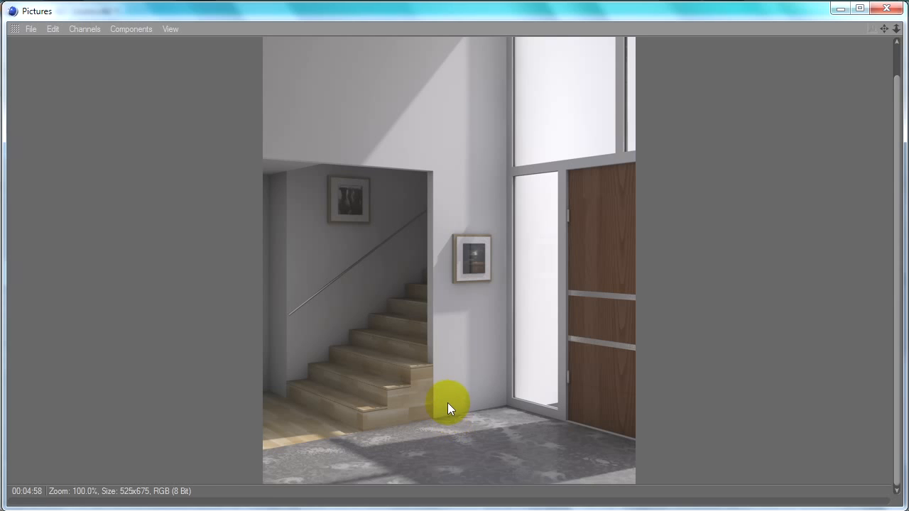
mouse_move(483, 408)
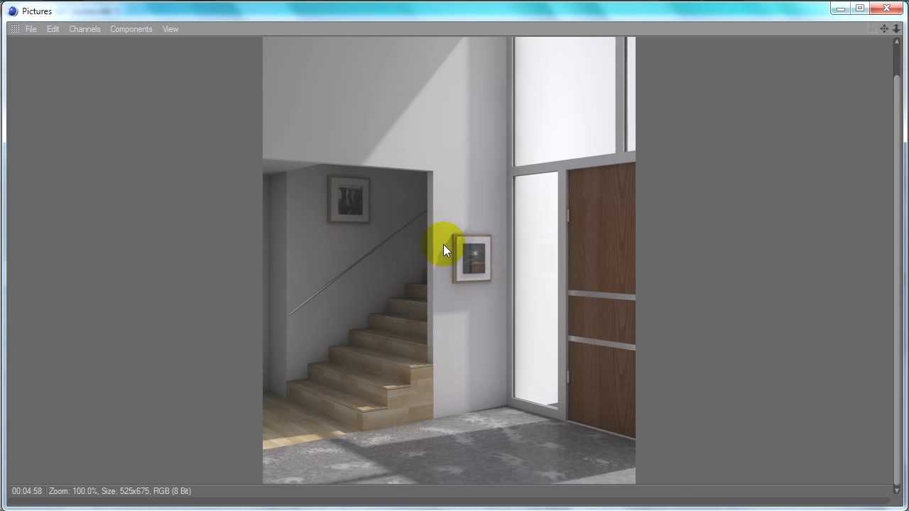
mouse_move(419, 276)
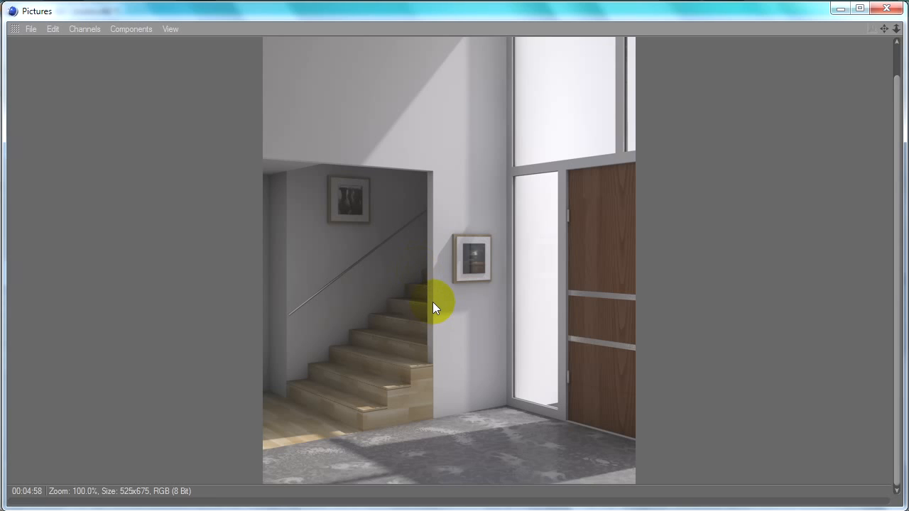
mouse_move(436, 304)
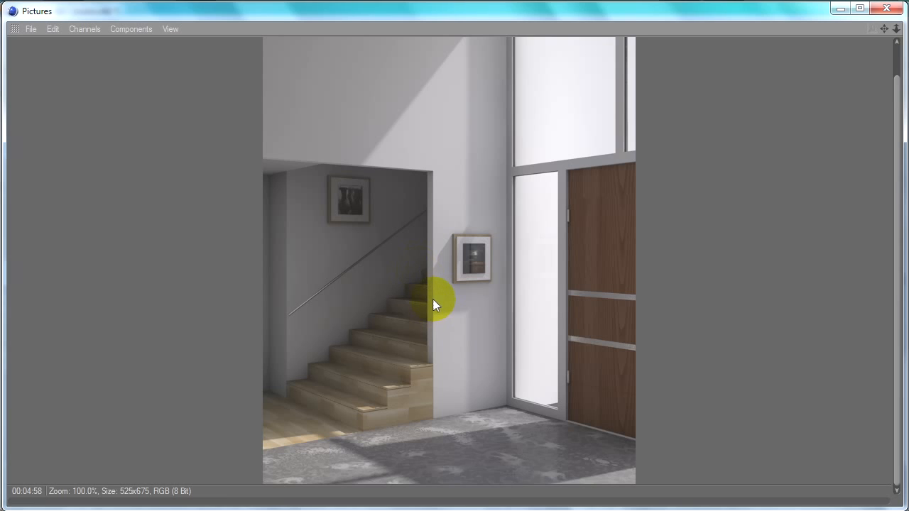
mouse_move(431, 294)
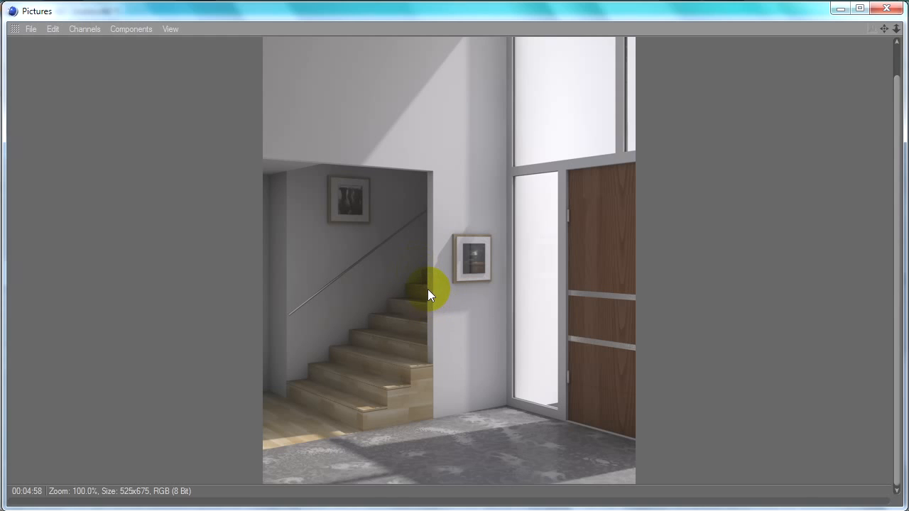
mouse_move(435, 291)
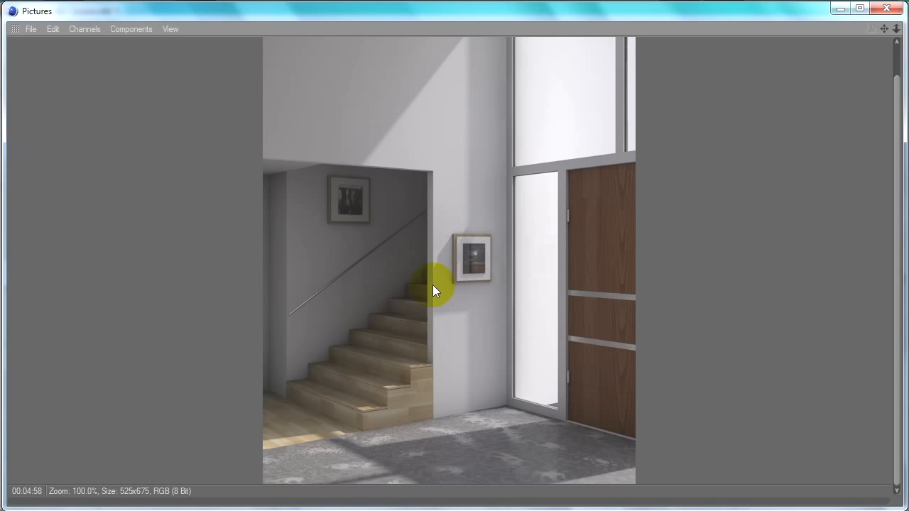
mouse_move(434, 287)
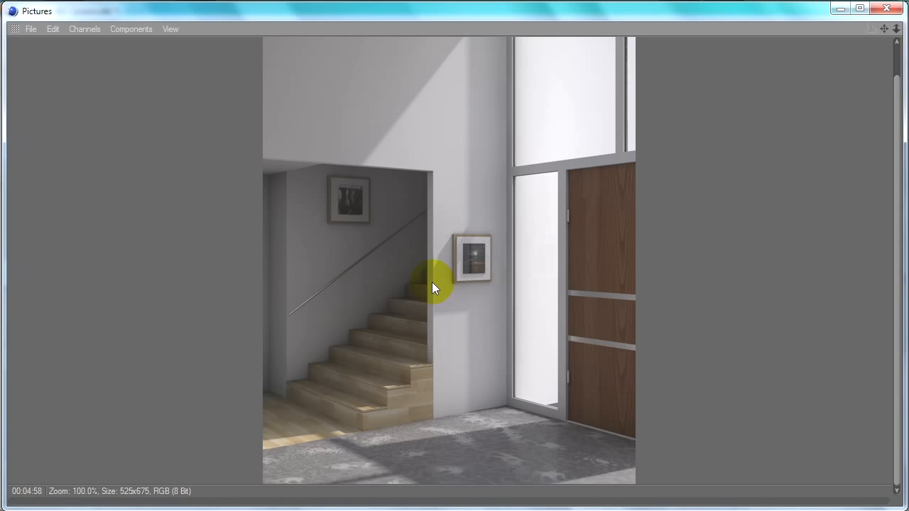
mouse_move(396, 407)
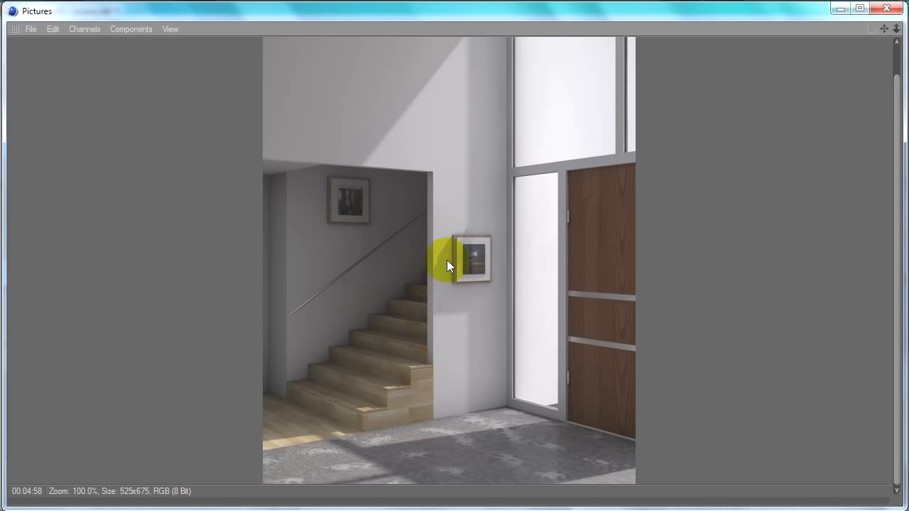
mouse_move(604, 189)
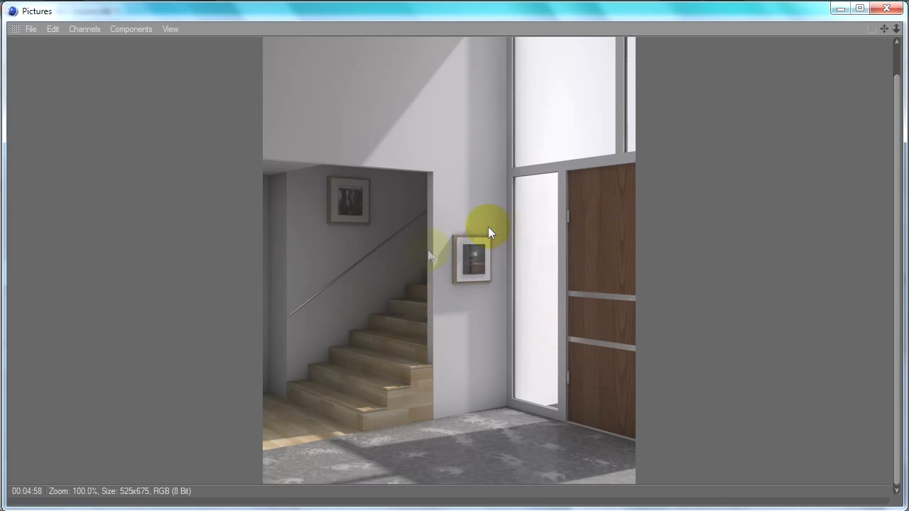
mouse_move(472, 237)
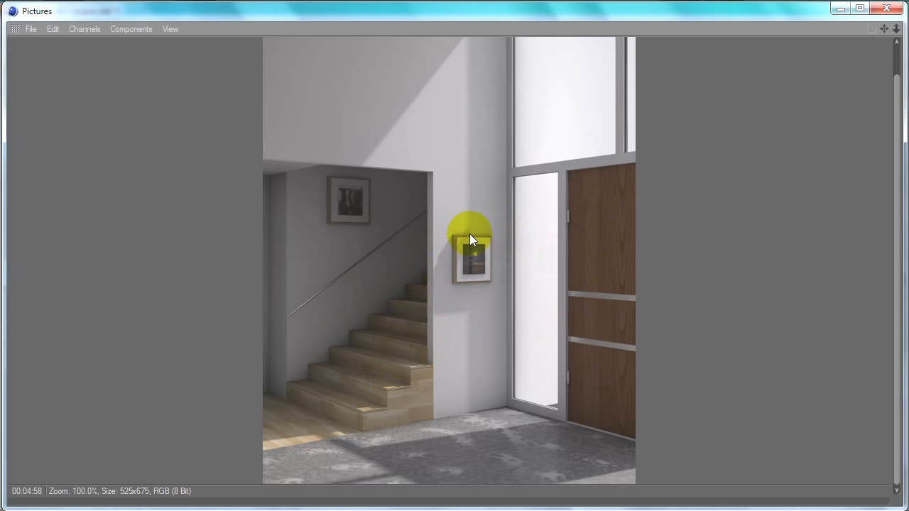
mouse_move(359, 198)
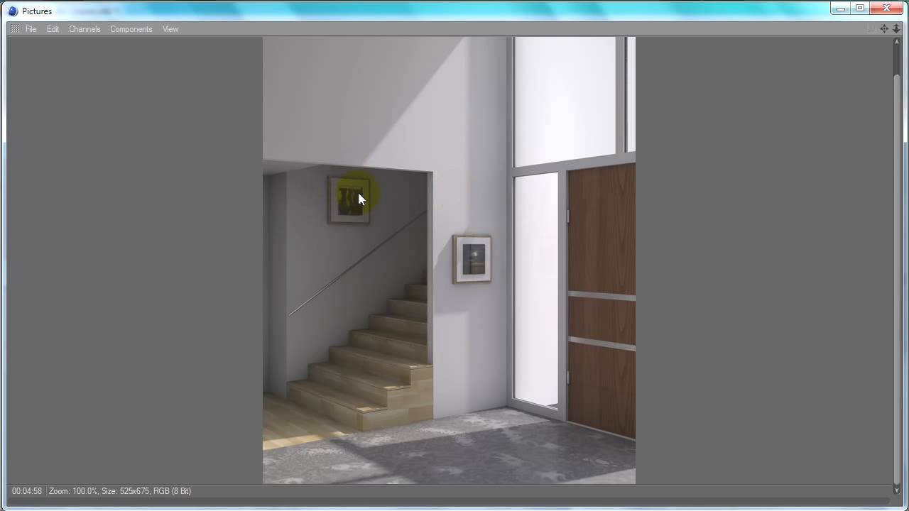